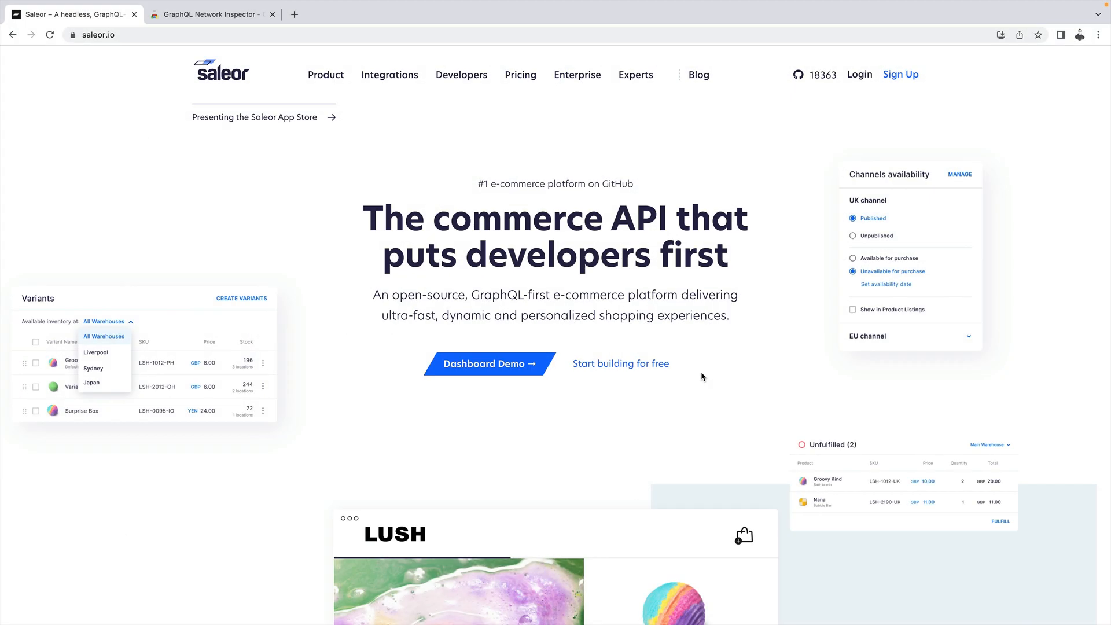
pyautogui.moveTo(903, 85)
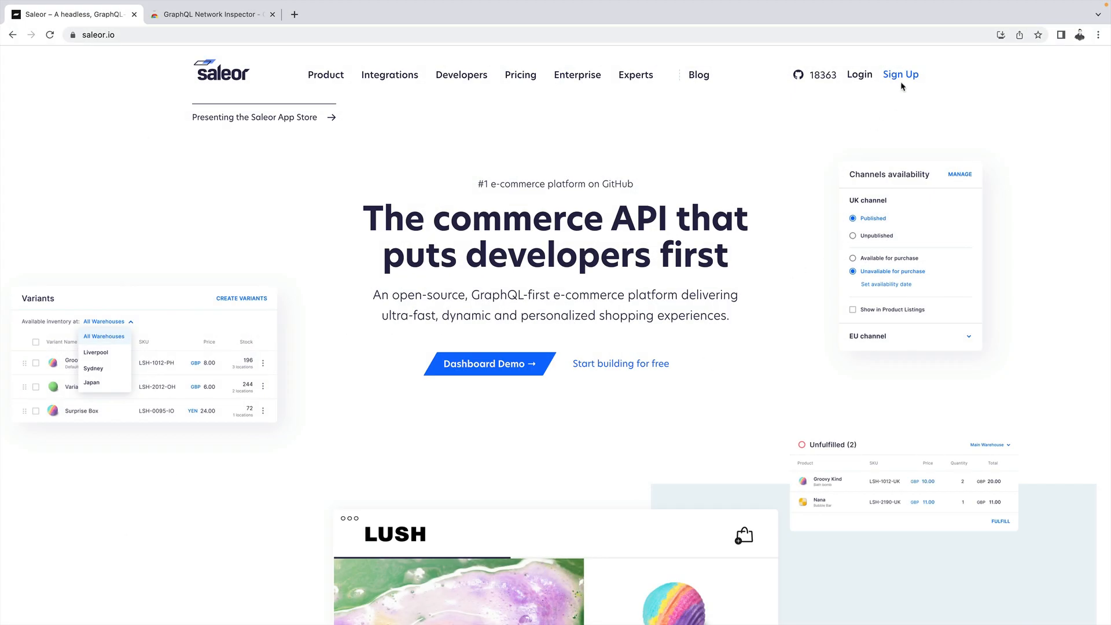
pyautogui.moveTo(905, 73)
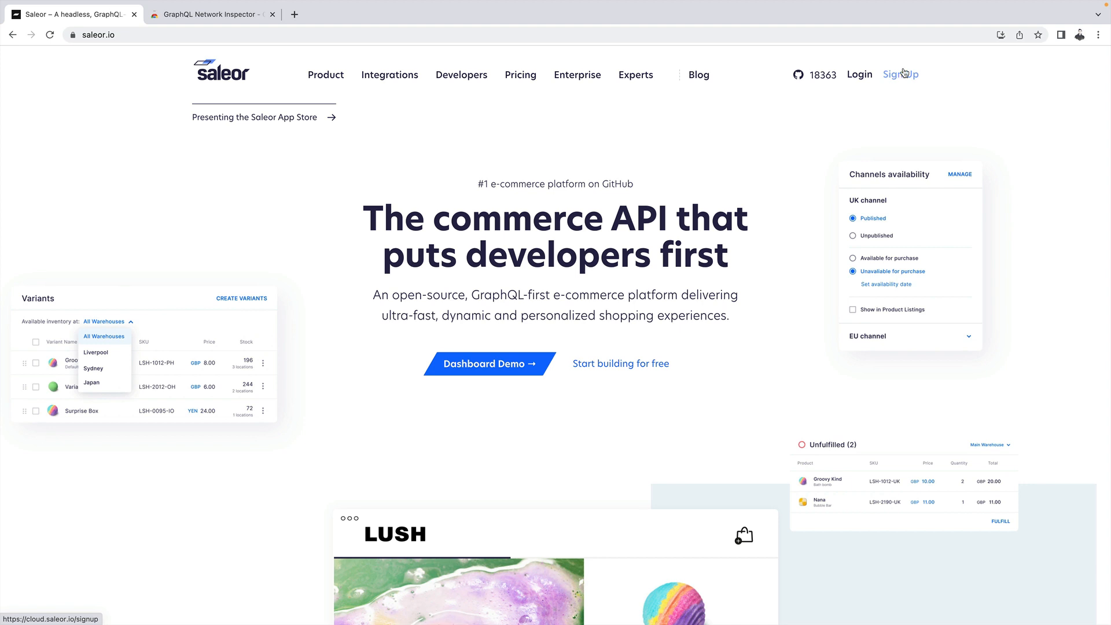
pyautogui.click(900, 74)
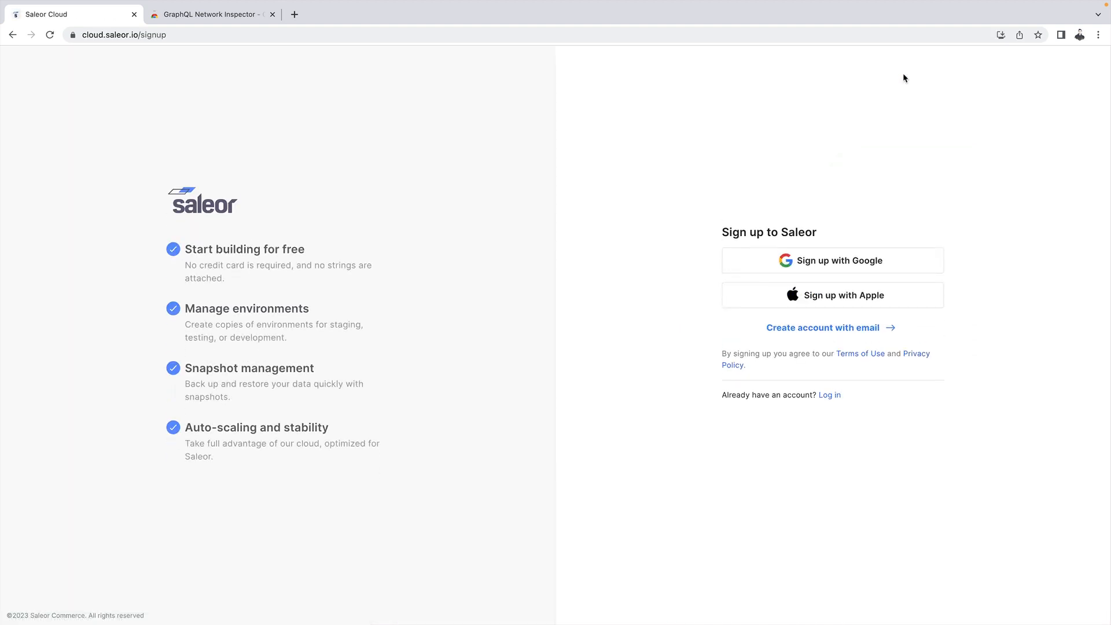
pyautogui.click(822, 327)
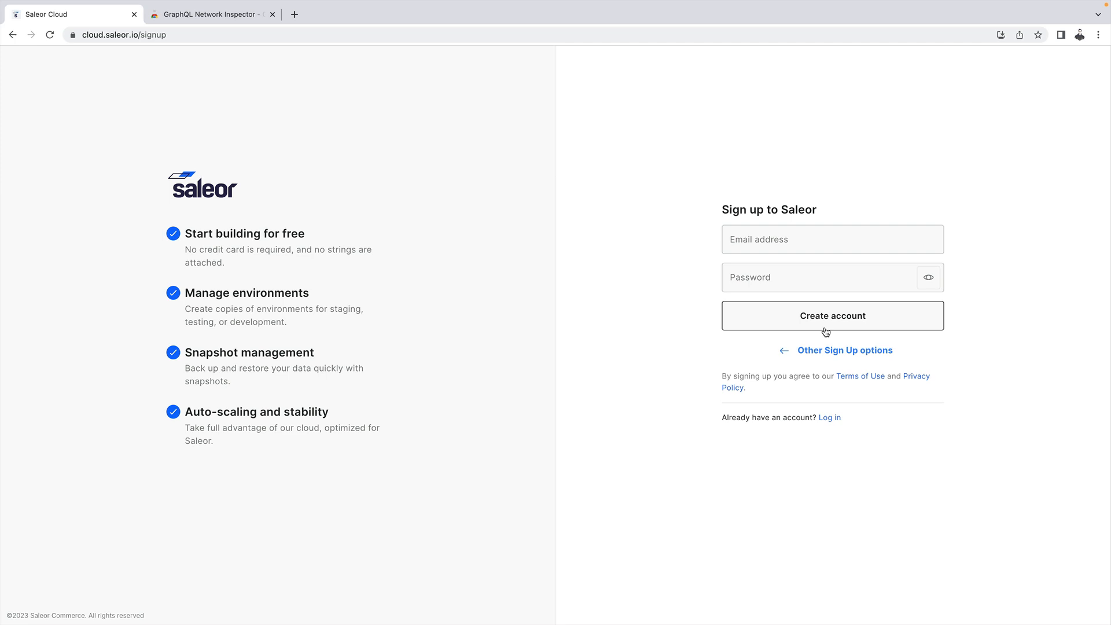
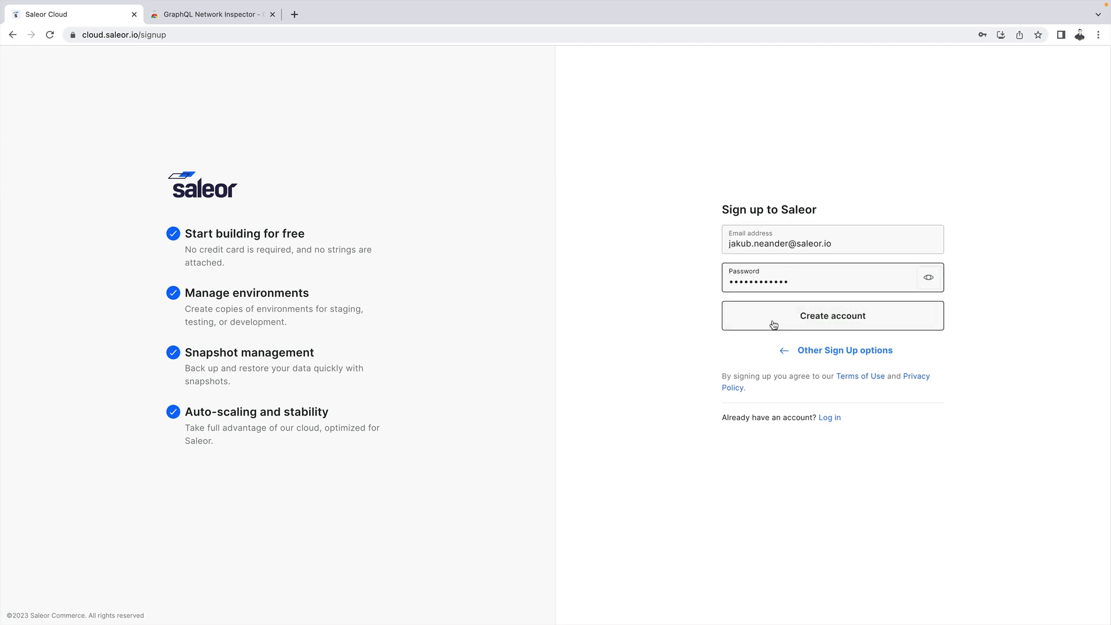
pyautogui.click(833, 315)
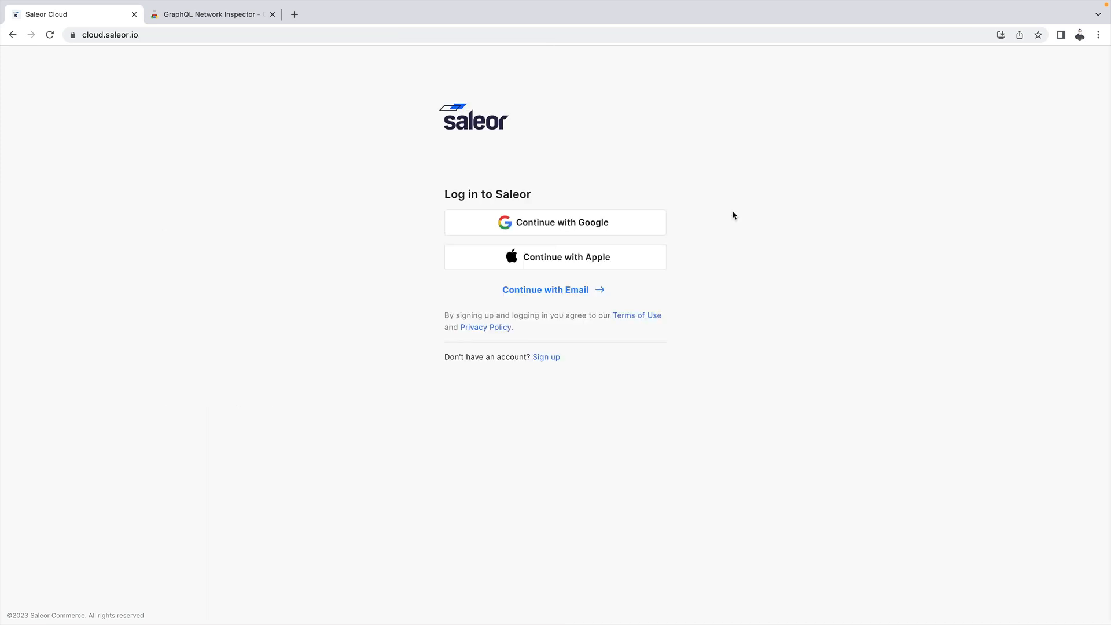
# Log in and name the organization ACME, store widgets, region N. Virginia, USA.
pyautogui.click(545, 289)
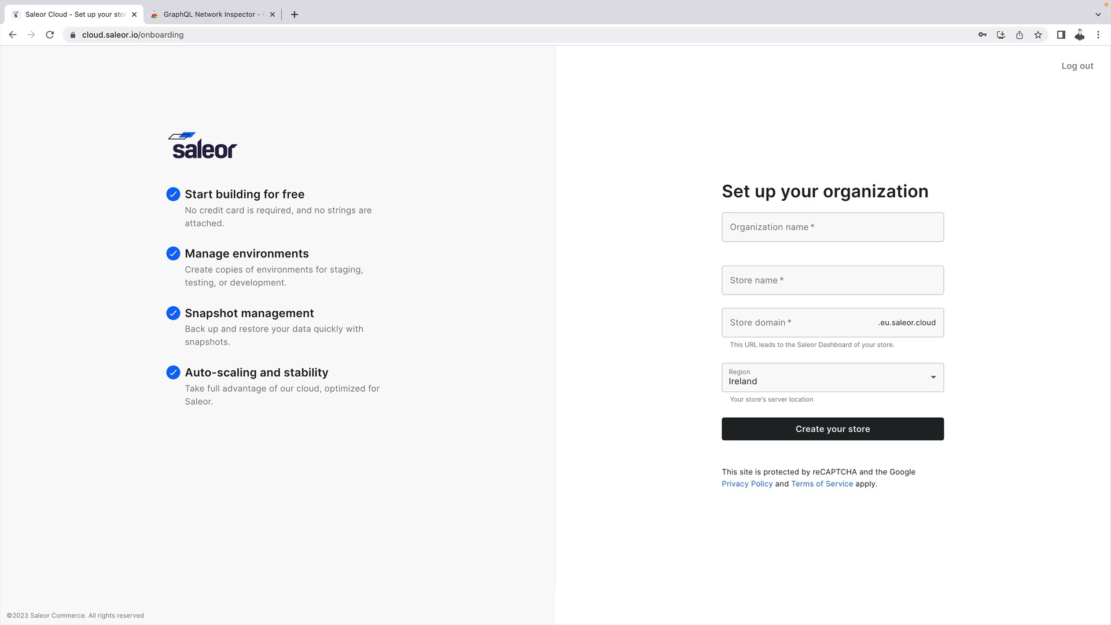
pyautogui.moveTo(834, 243)
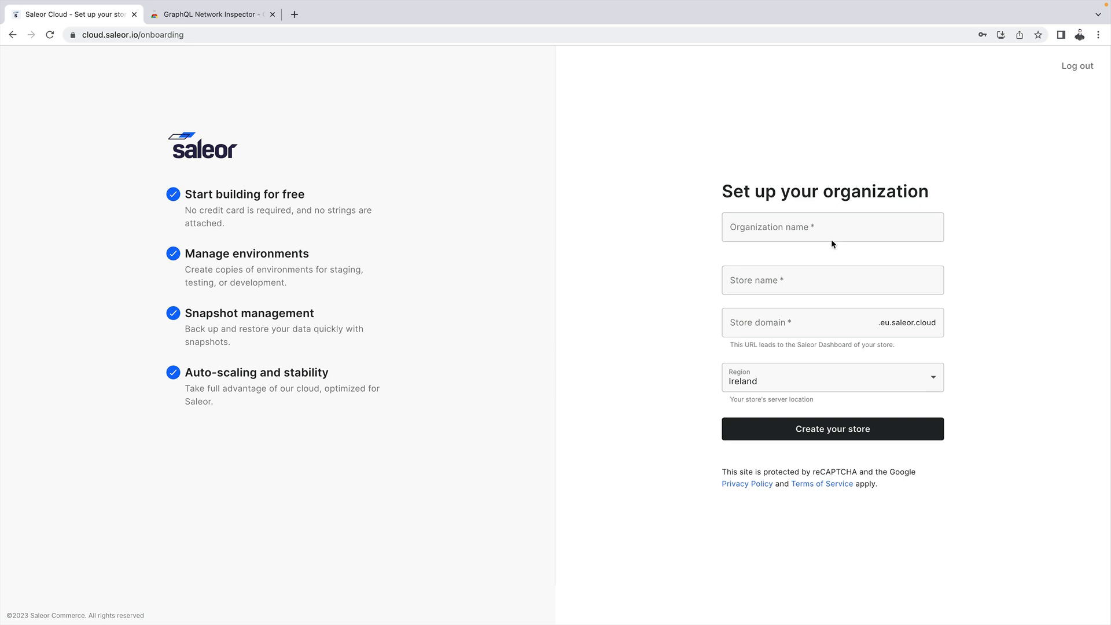
pyautogui.write('ACME')
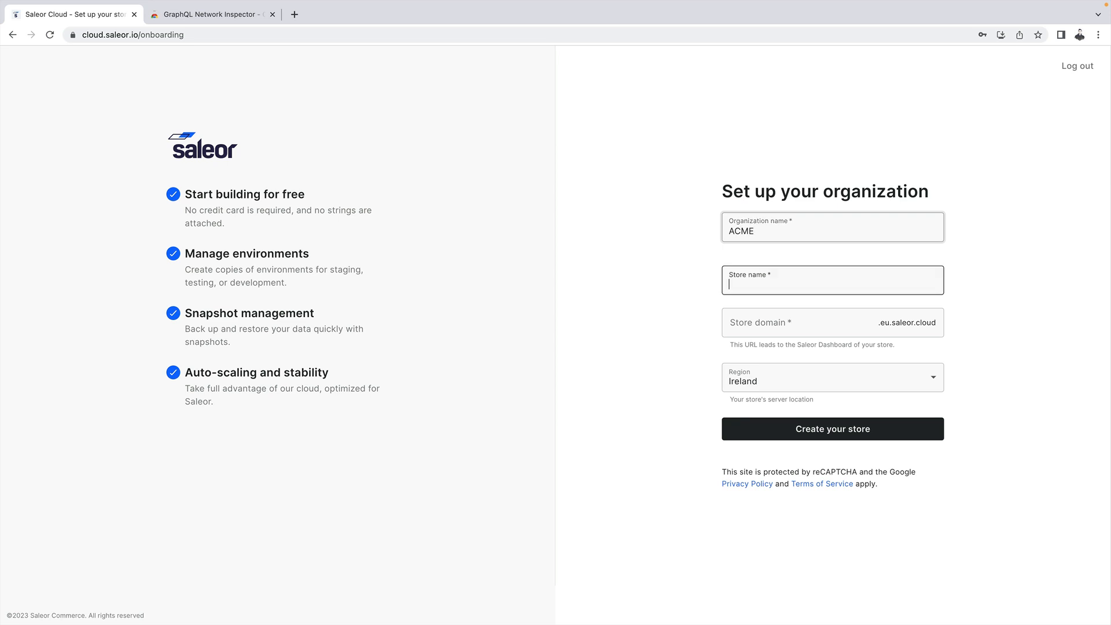
pyautogui.write('widgets')
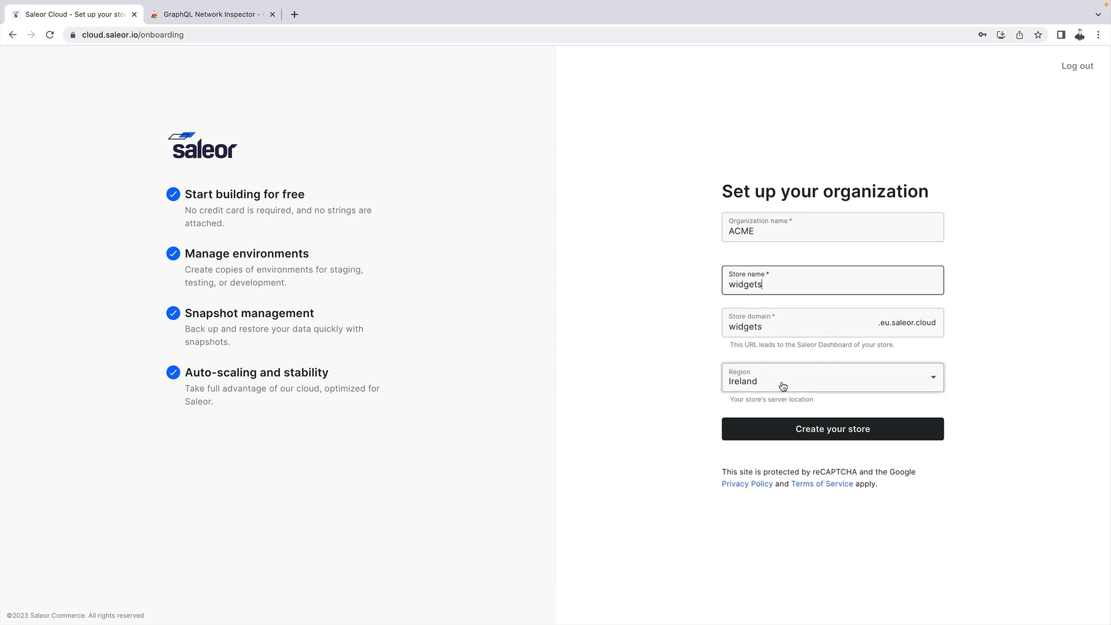
pyautogui.click(833, 378)
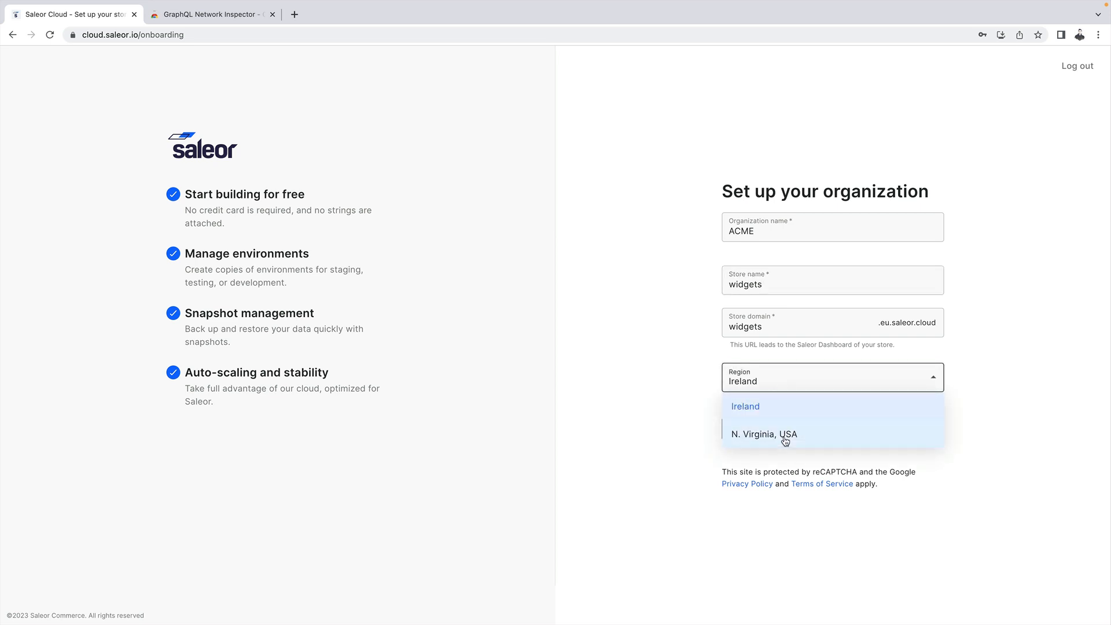
pyautogui.click(764, 434)
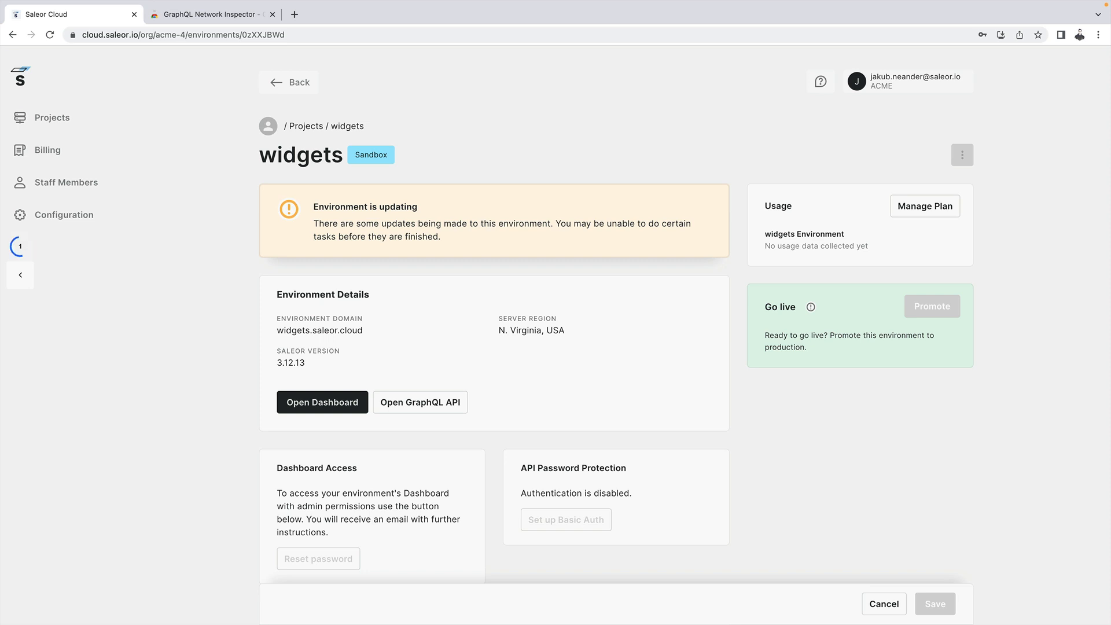
# Create the widgets store environment and launch its dashboard in a new tab.
pyautogui.scroll(-3)
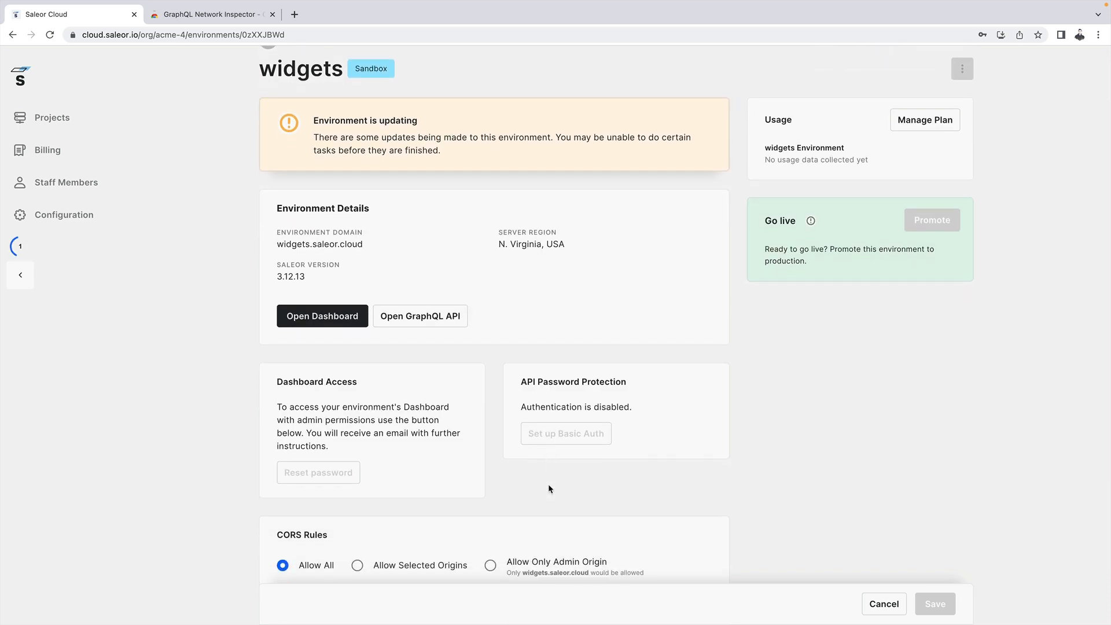
pyautogui.scroll(-3)
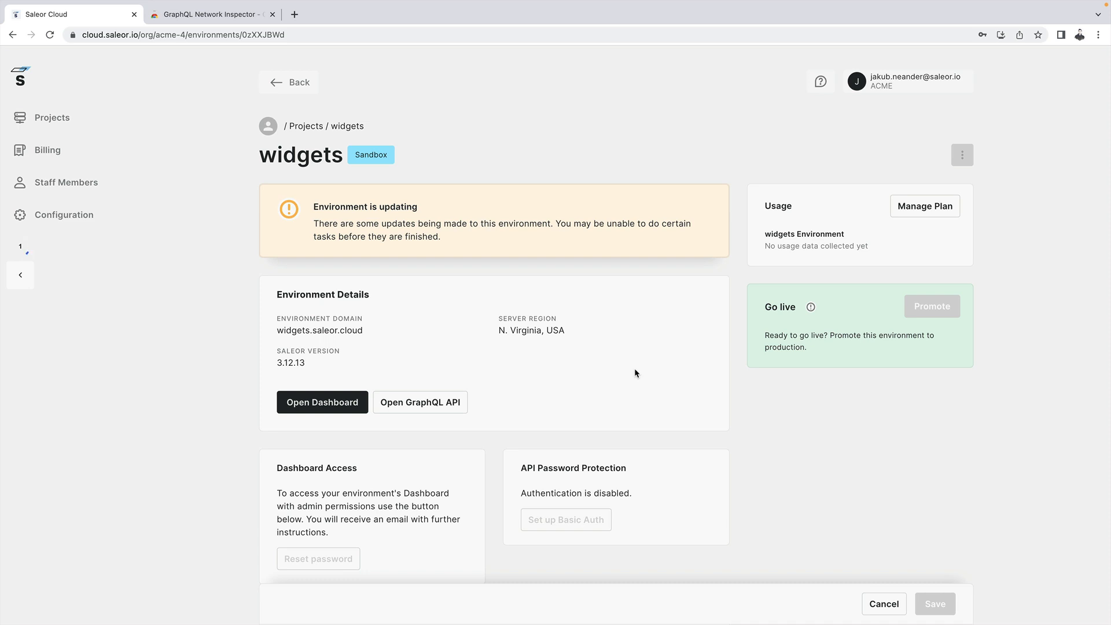
pyautogui.click(321, 403)
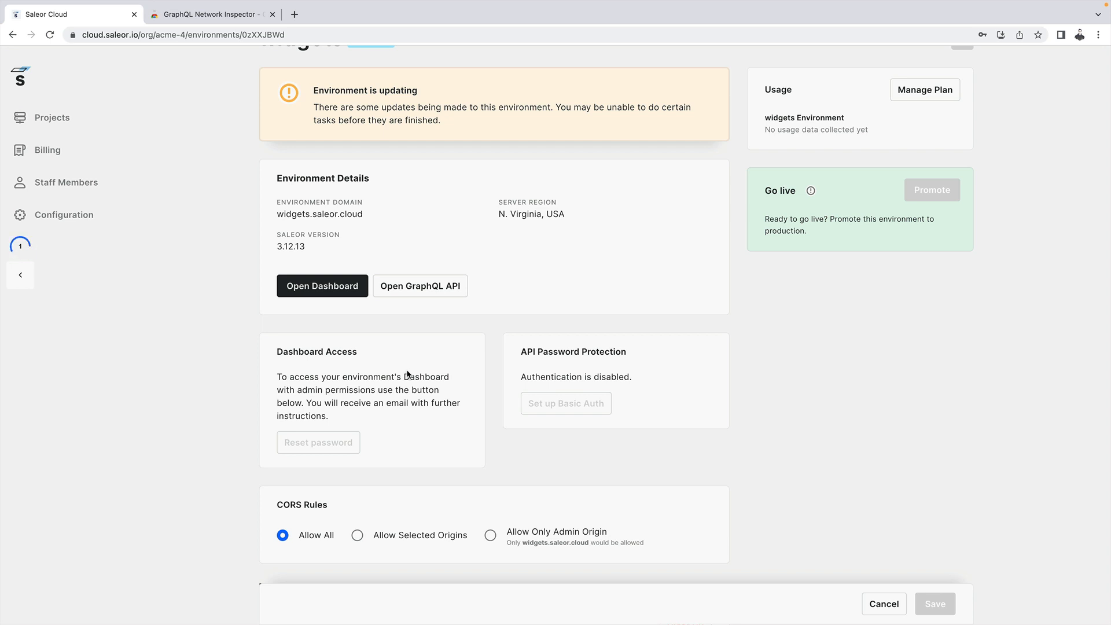
pyautogui.click(322, 286)
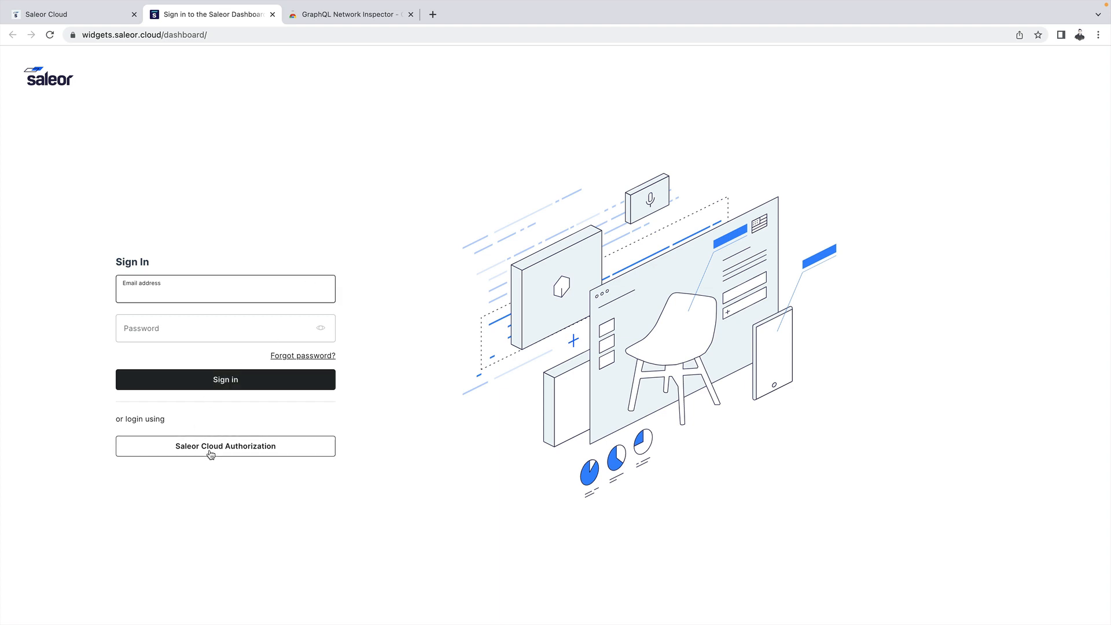
# Sign in via Saleor Cloud authorization and expand the Orders section toward Customers.
pyautogui.click(225, 447)
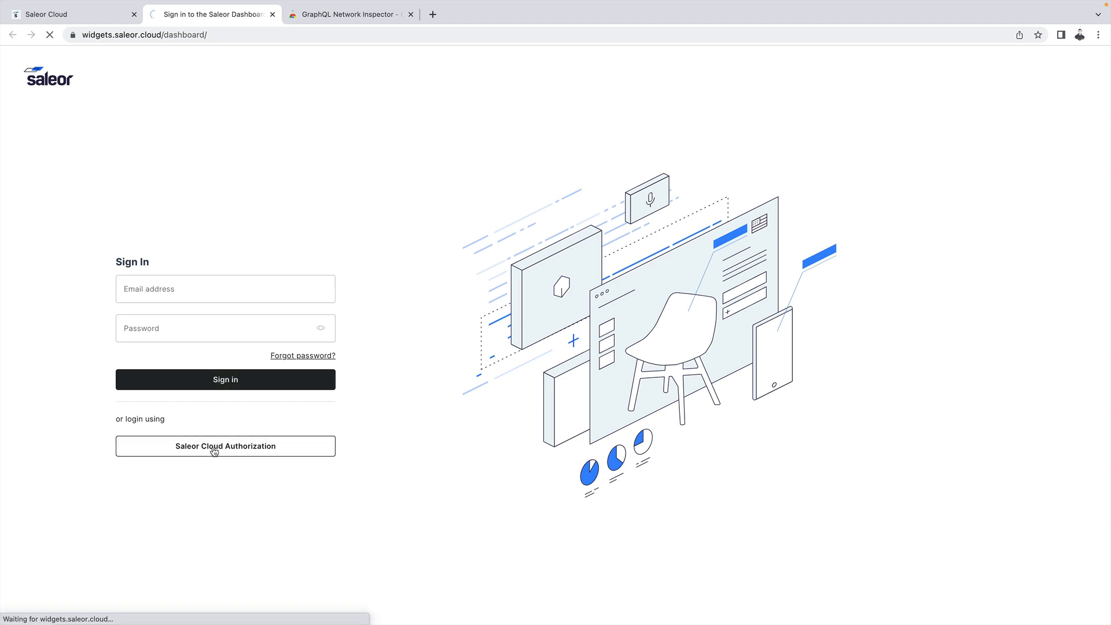
pyautogui.click(226, 447)
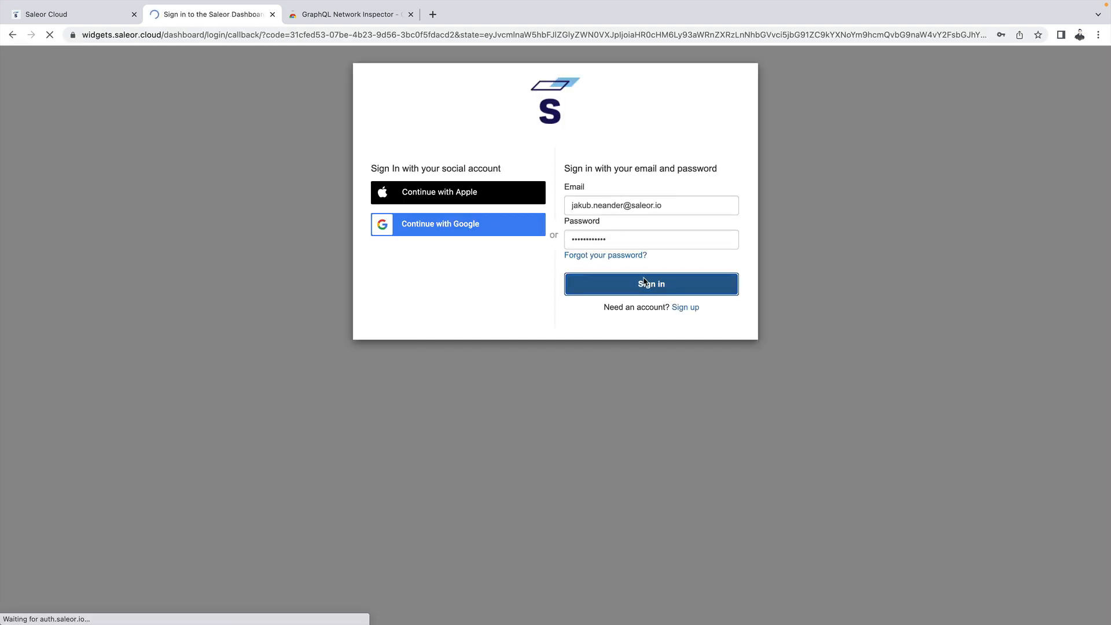
pyautogui.click(651, 284)
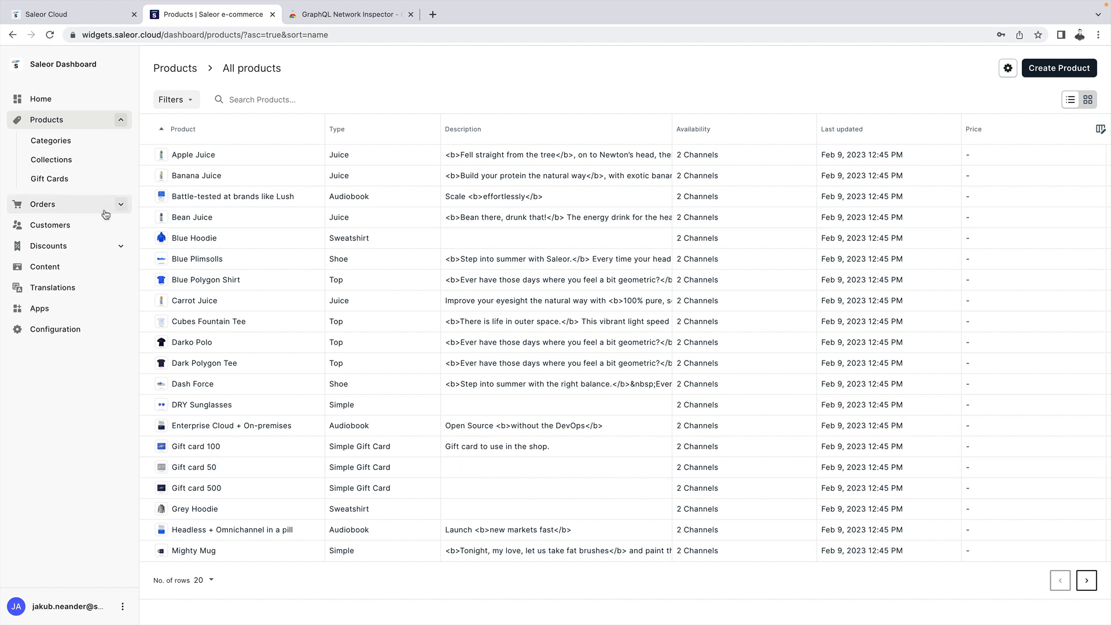
pyautogui.click(50, 250)
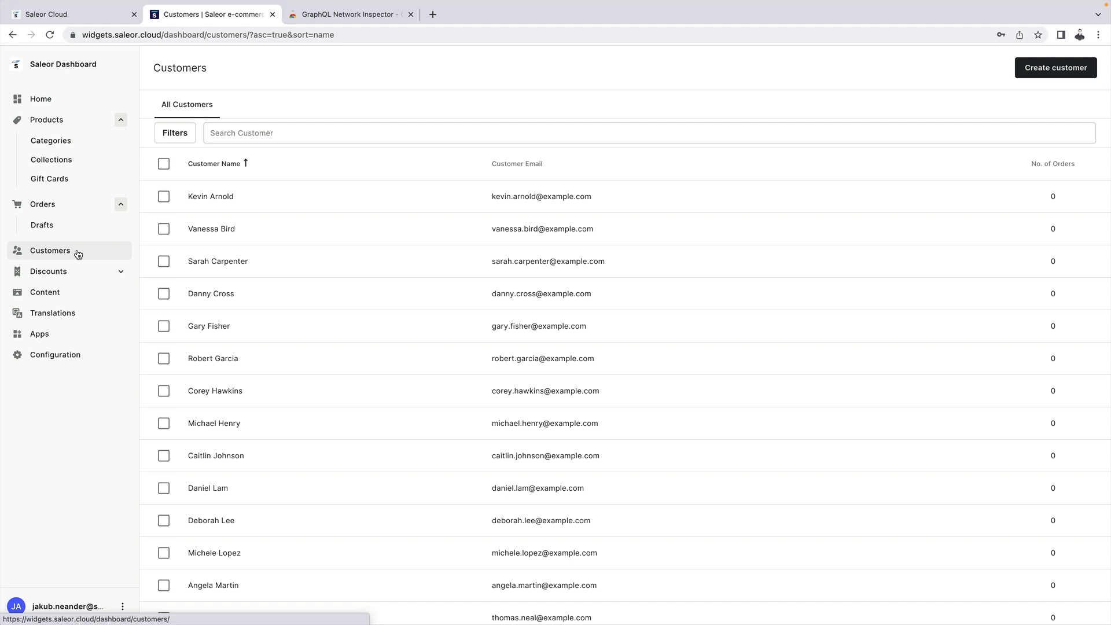
# From the Saleor Cloud environment page, launch the widgets store's GraphQL API playground.
pyautogui.click(58, 13)
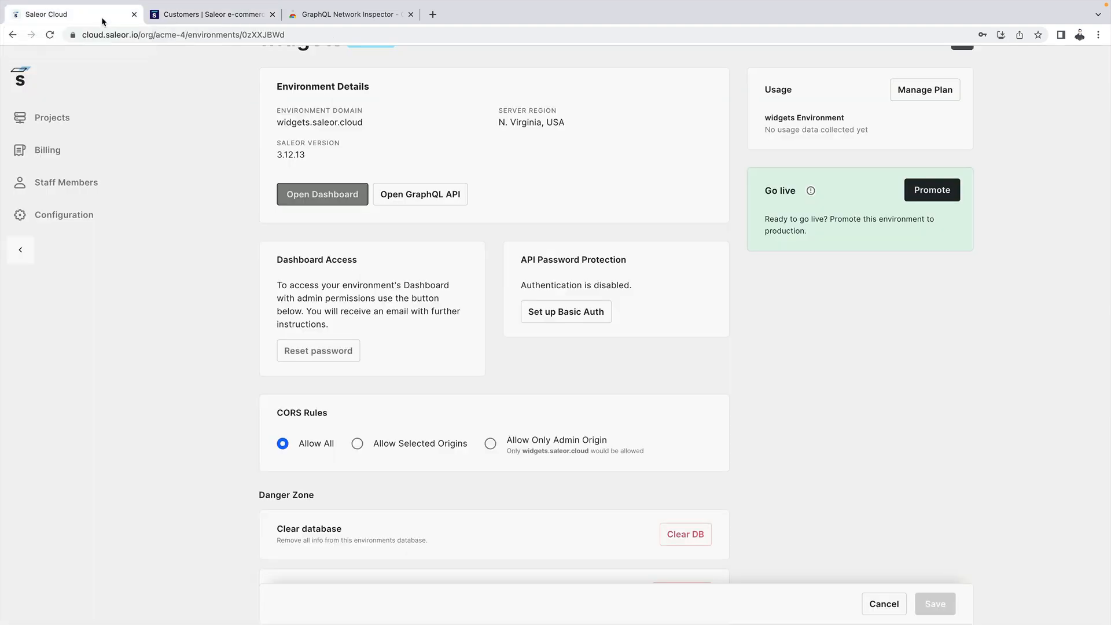
pyautogui.moveTo(423, 202)
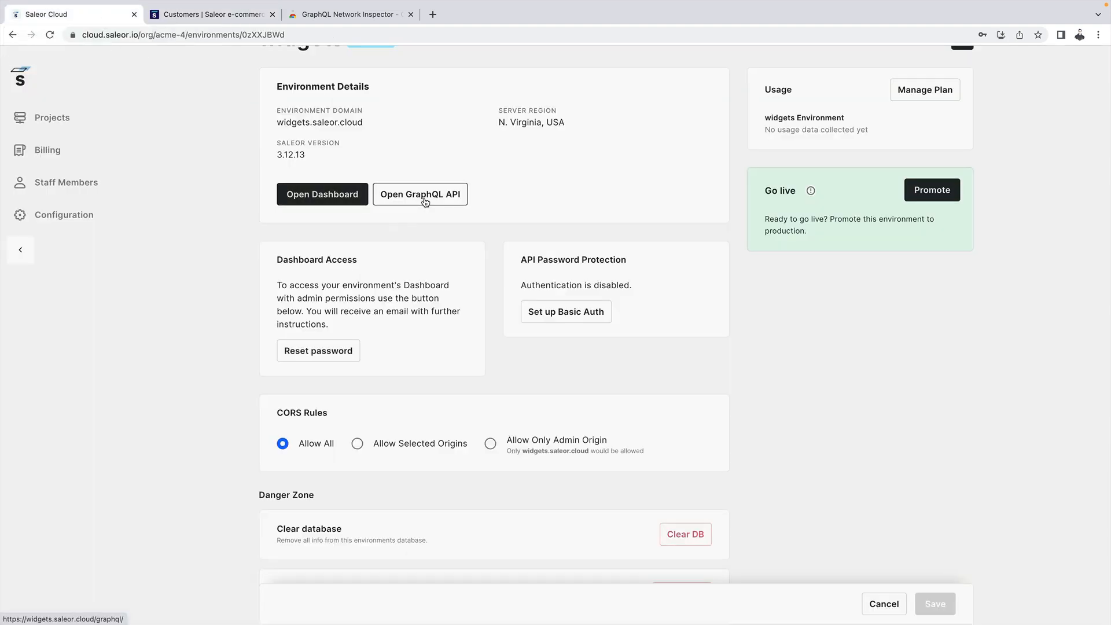
pyautogui.click(420, 194)
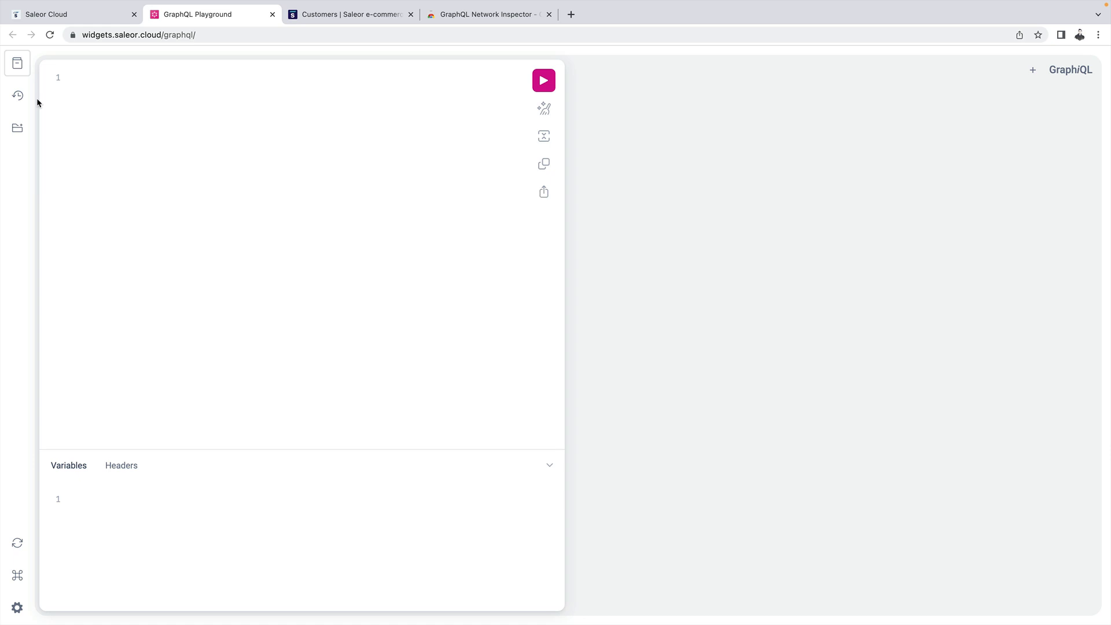
# Show the schema docs and search them for the products query.
pyautogui.click(18, 62)
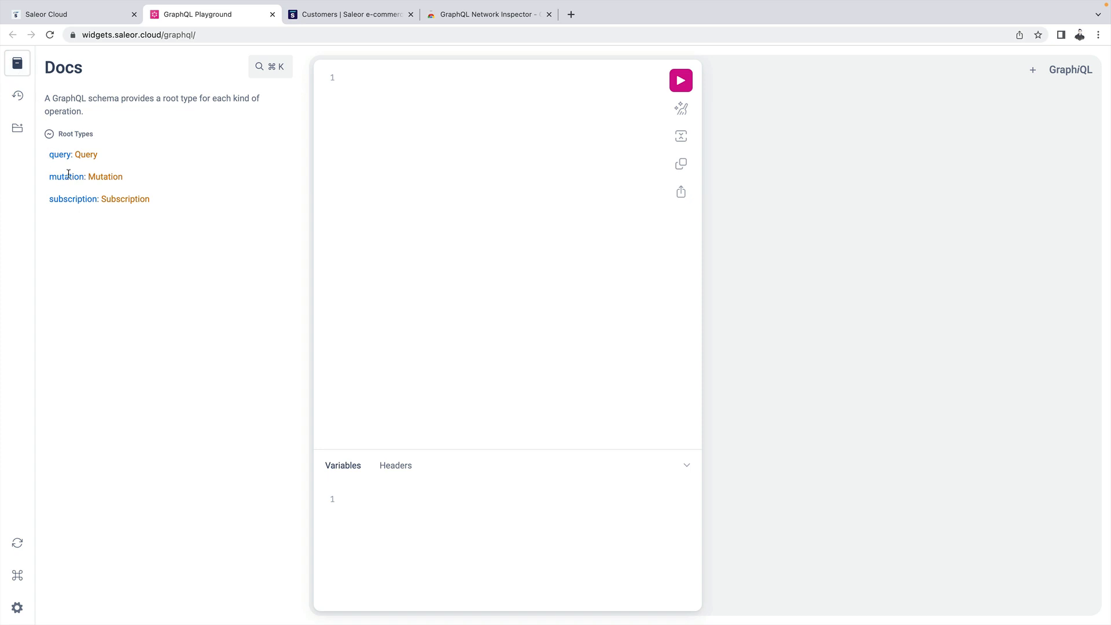
pyautogui.moveTo(107, 166)
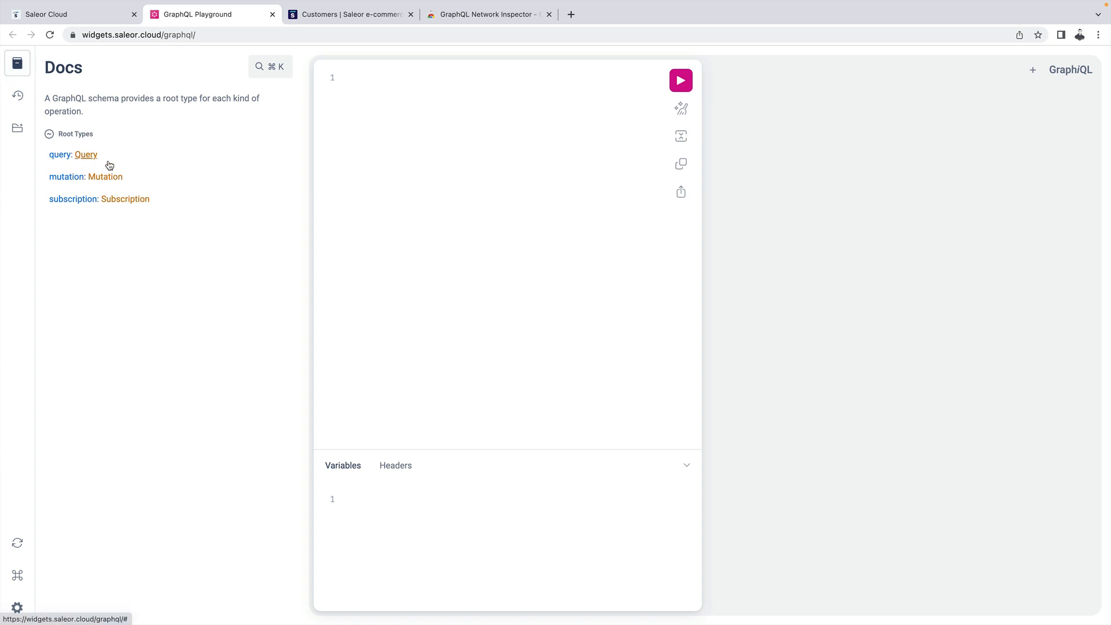
pyautogui.moveTo(139, 209)
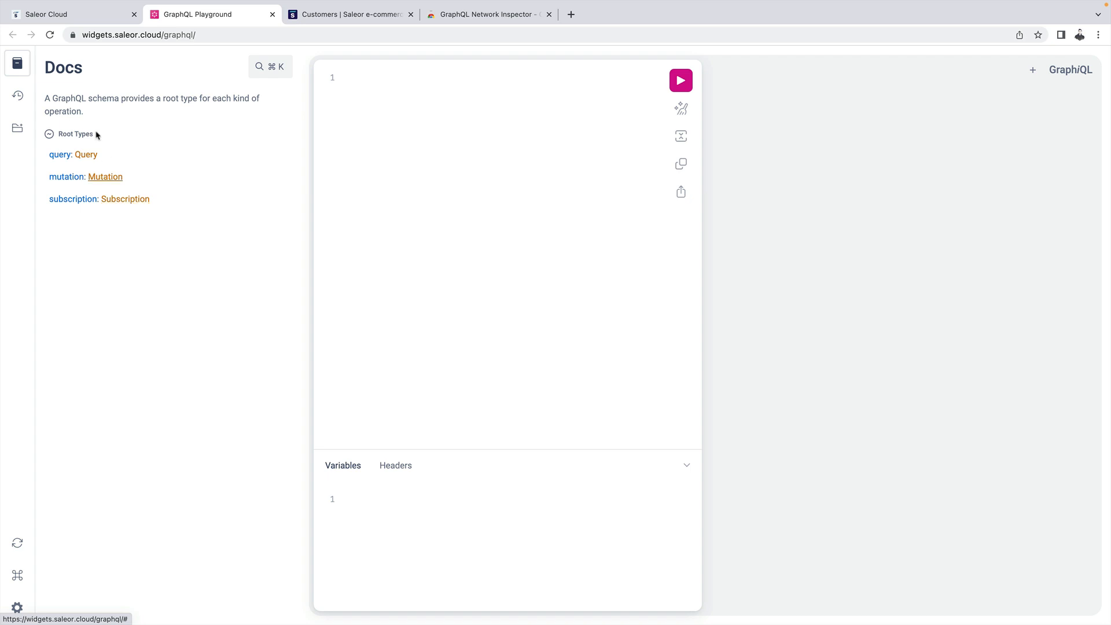
pyautogui.click(86, 155)
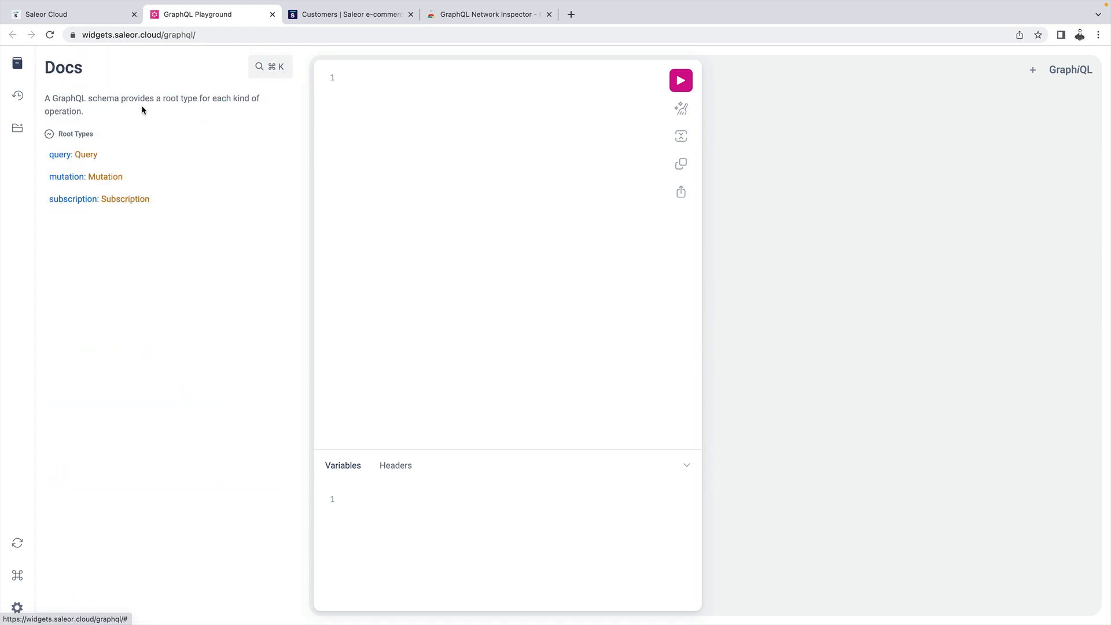
pyautogui.write('p')
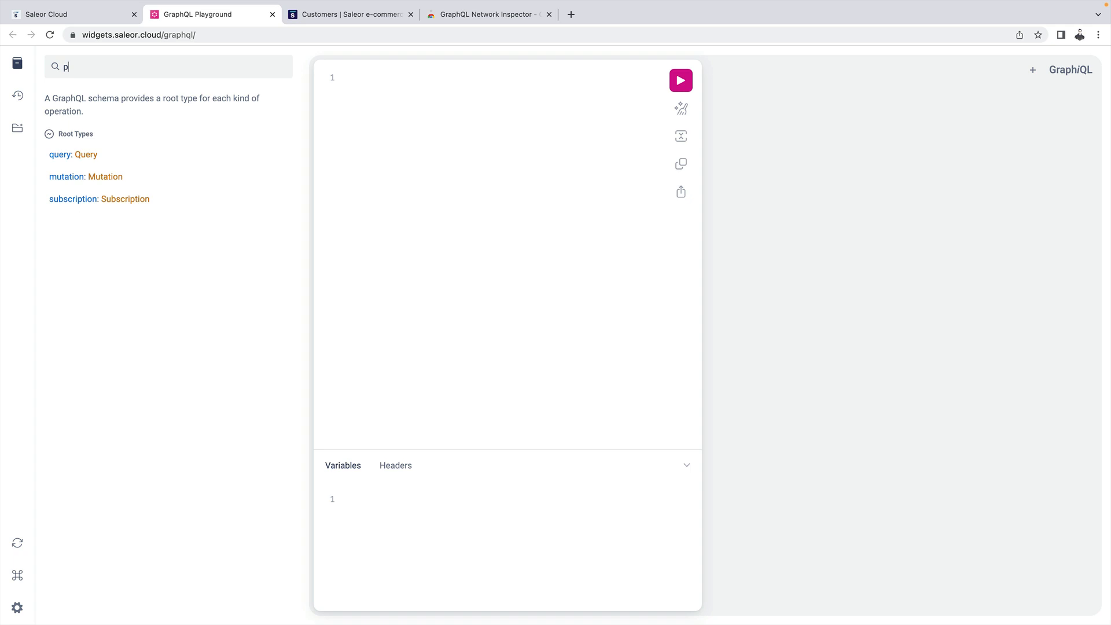
pyautogui.write('roducts')
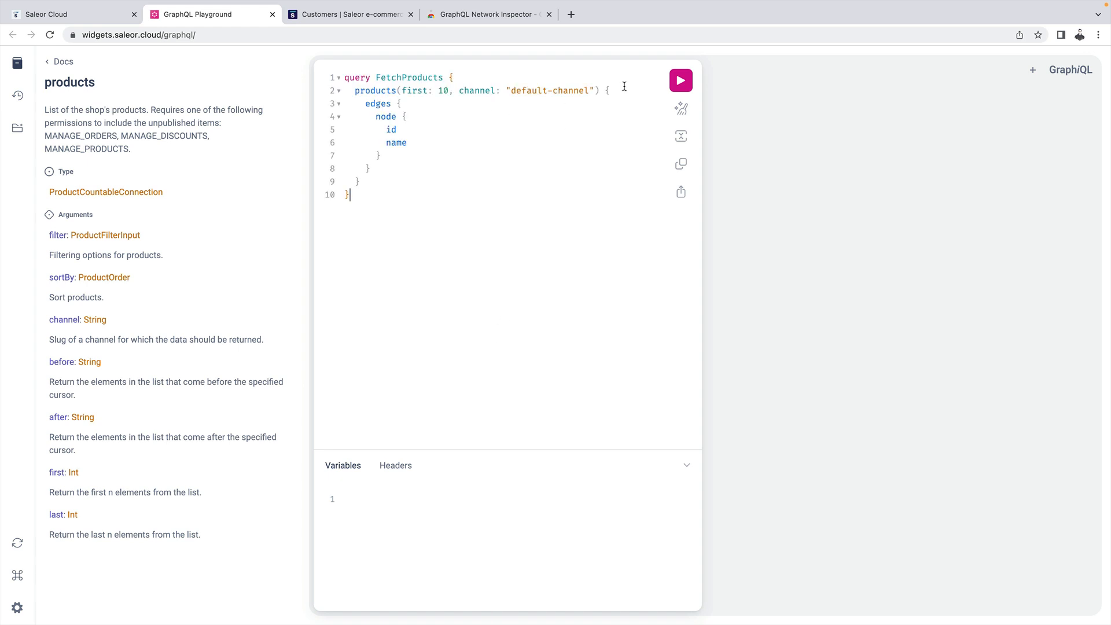
# Run FetchProducts, then add thumbnail { url } and run it again.
pyautogui.click(681, 81)
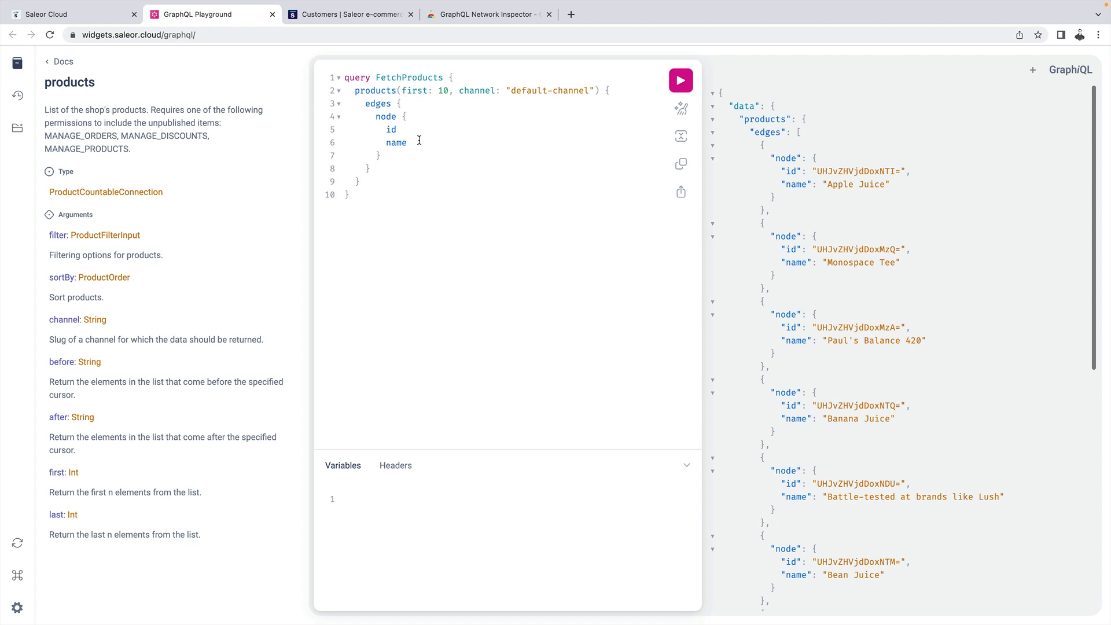
pyautogui.write('desc')
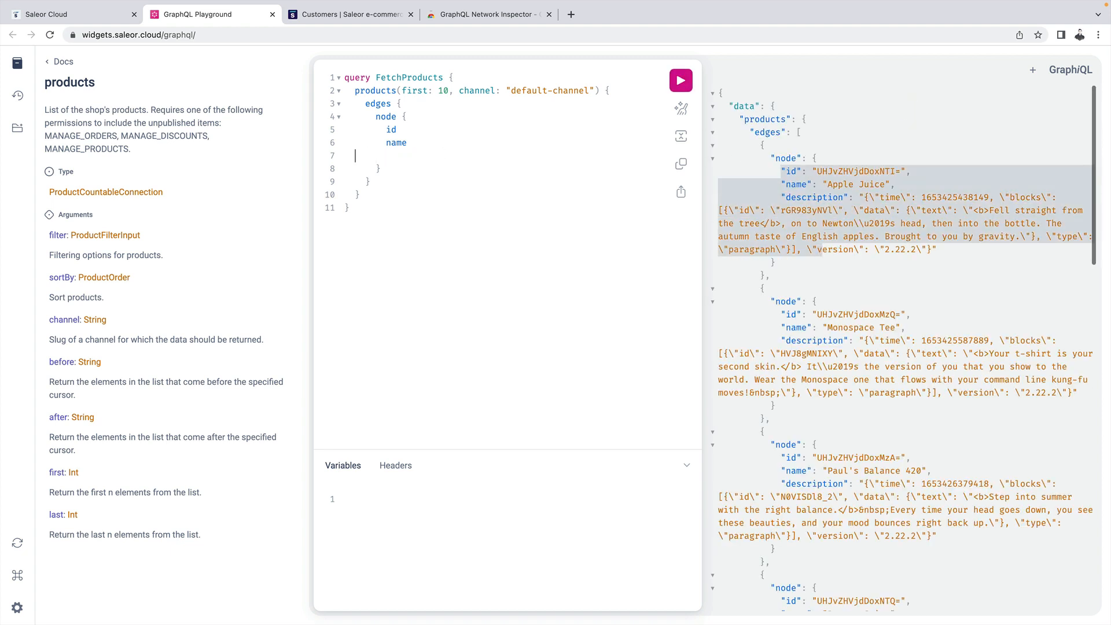
pyautogui.write('thumbnail {')
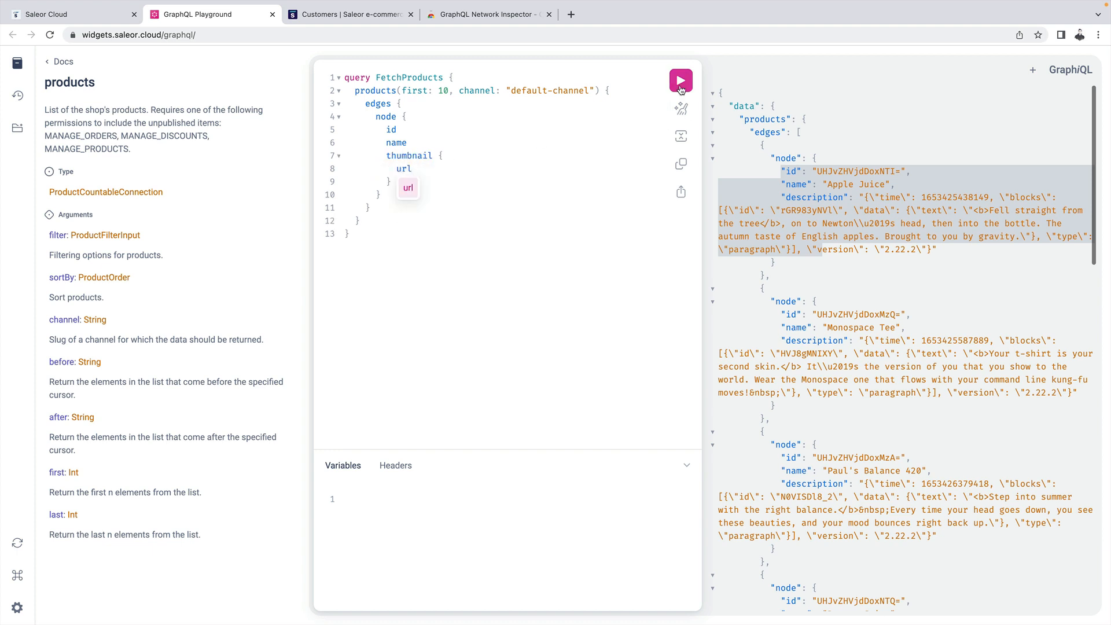
pyautogui.click(681, 81)
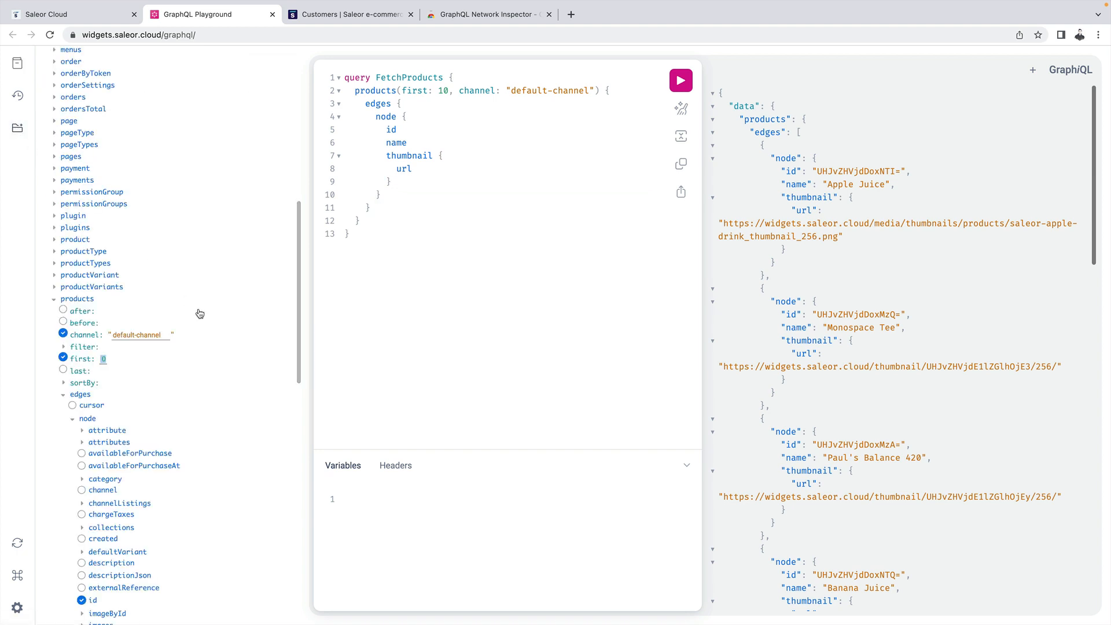
pyautogui.moveTo(74, 457)
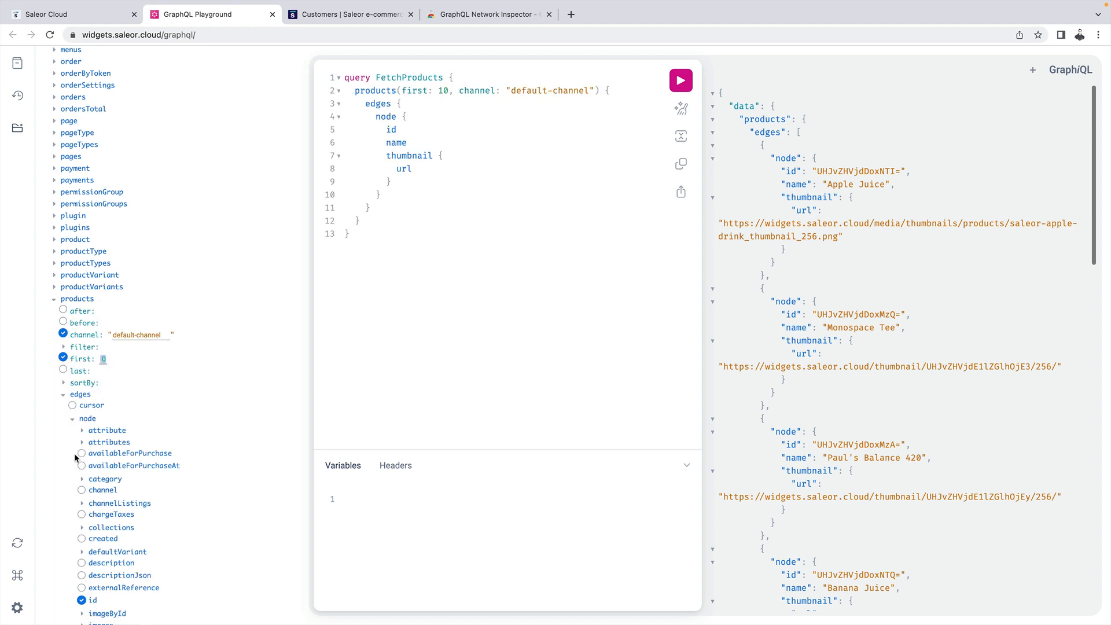
# Add slug and rating fields, run the query, and select the extra fields for replacement.
pyautogui.scroll(-3)
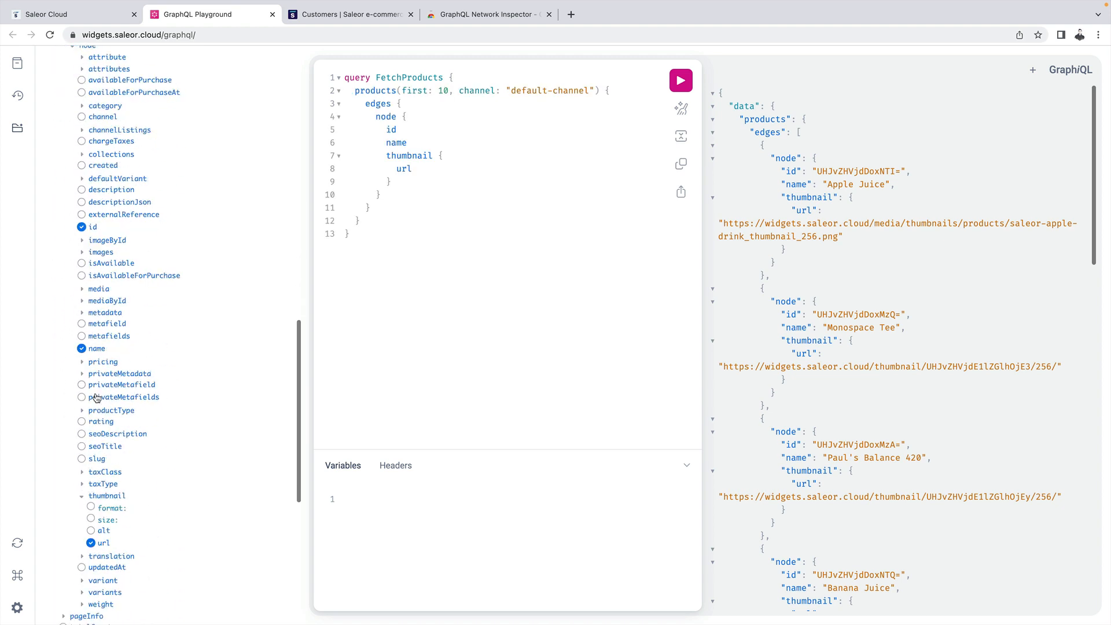
pyautogui.moveTo(99, 463)
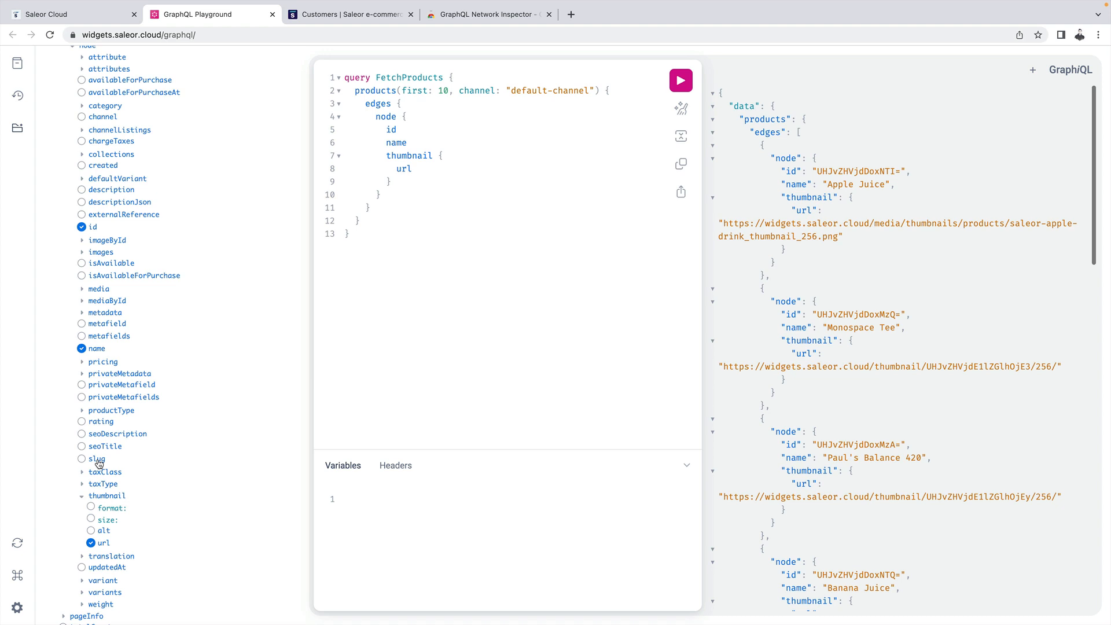
pyautogui.click(82, 459)
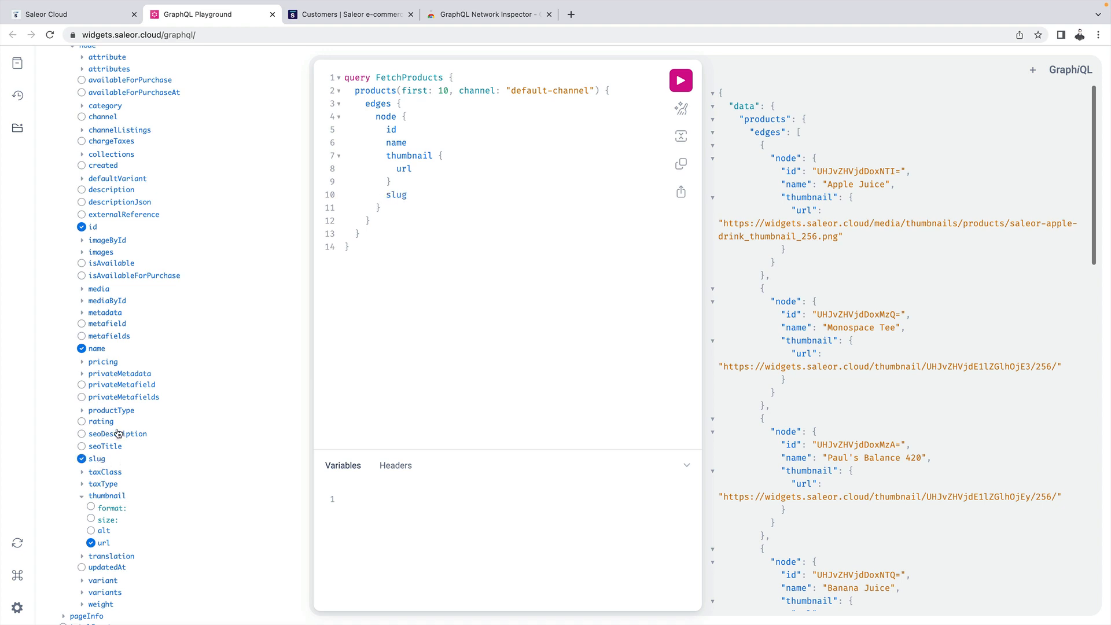
pyautogui.click(81, 421)
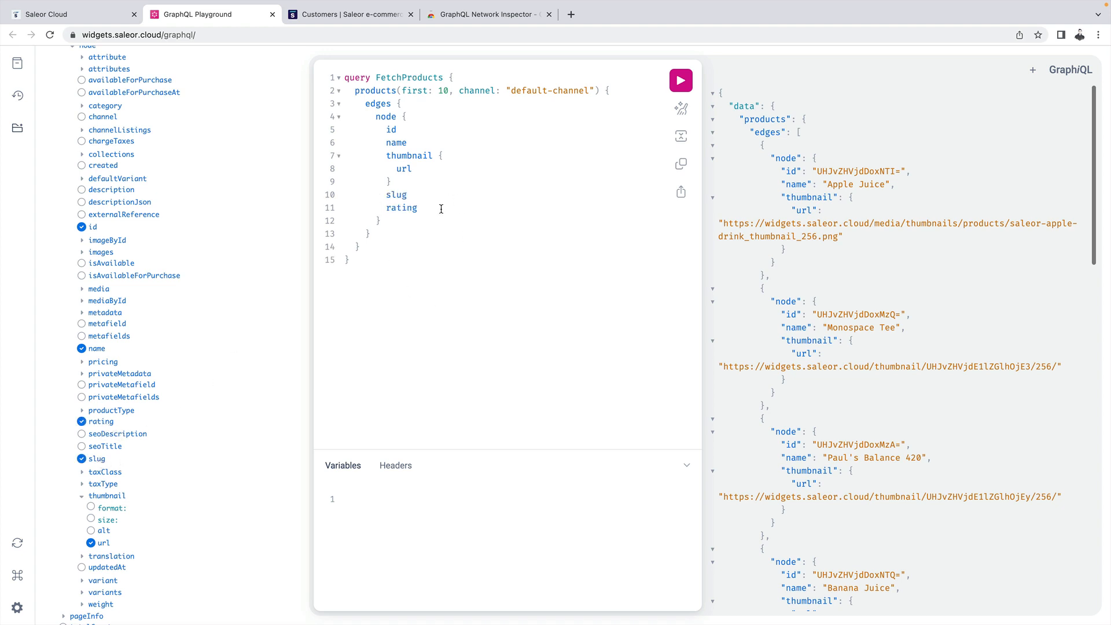
pyautogui.click(681, 81)
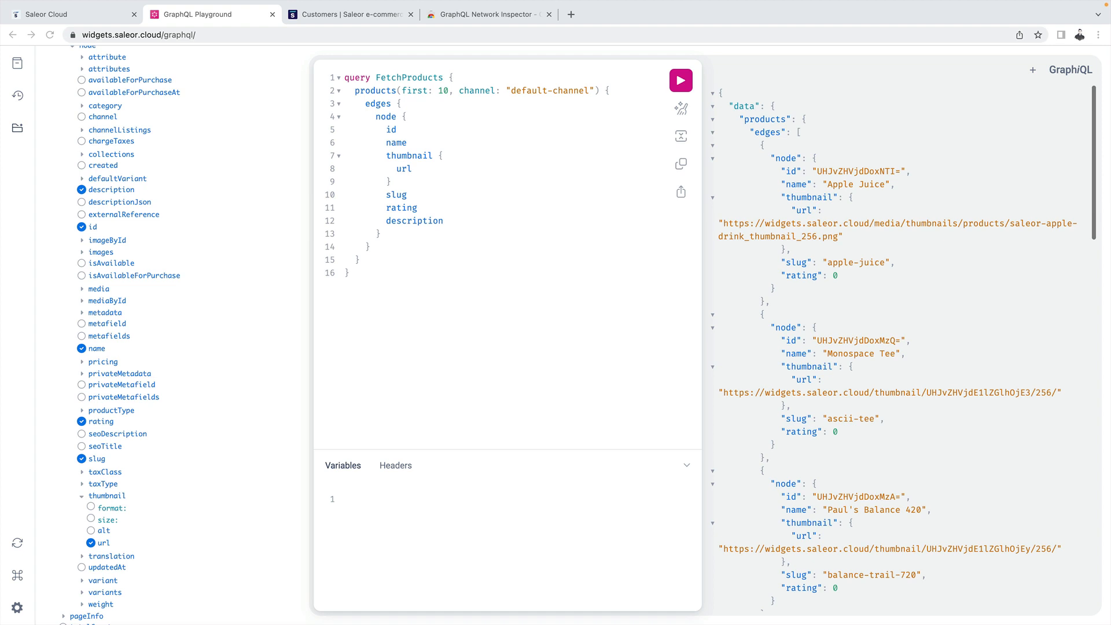
pyautogui.moveTo(384, 155); pyautogui.dragTo(444, 220)
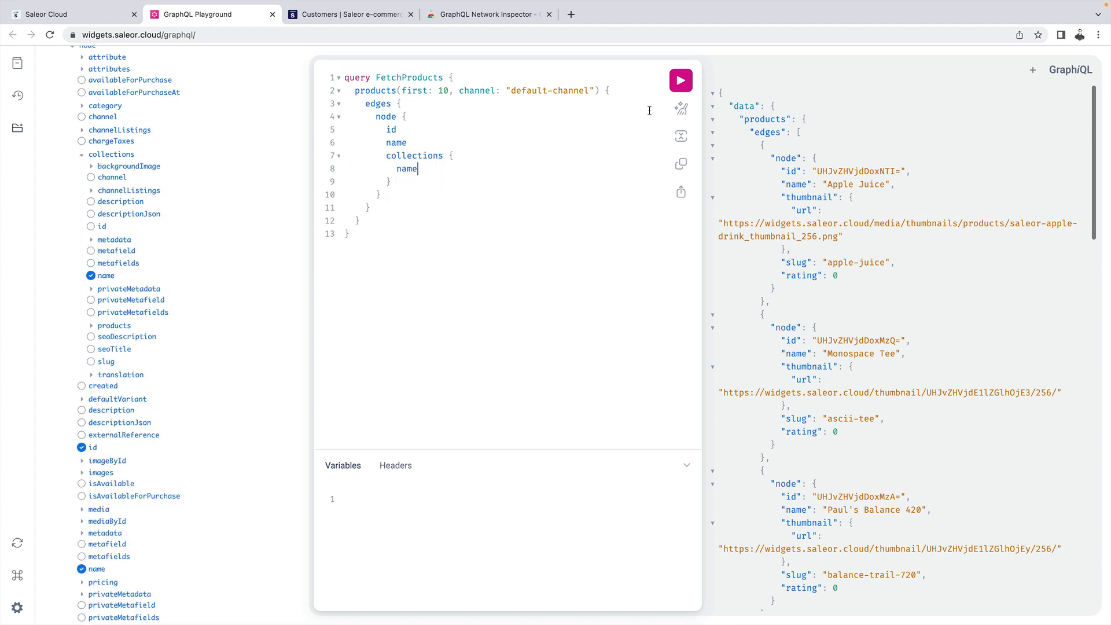
# Run the collections { name } query, then switch to the Saleor Dashboard tab.
pyautogui.click(681, 80)
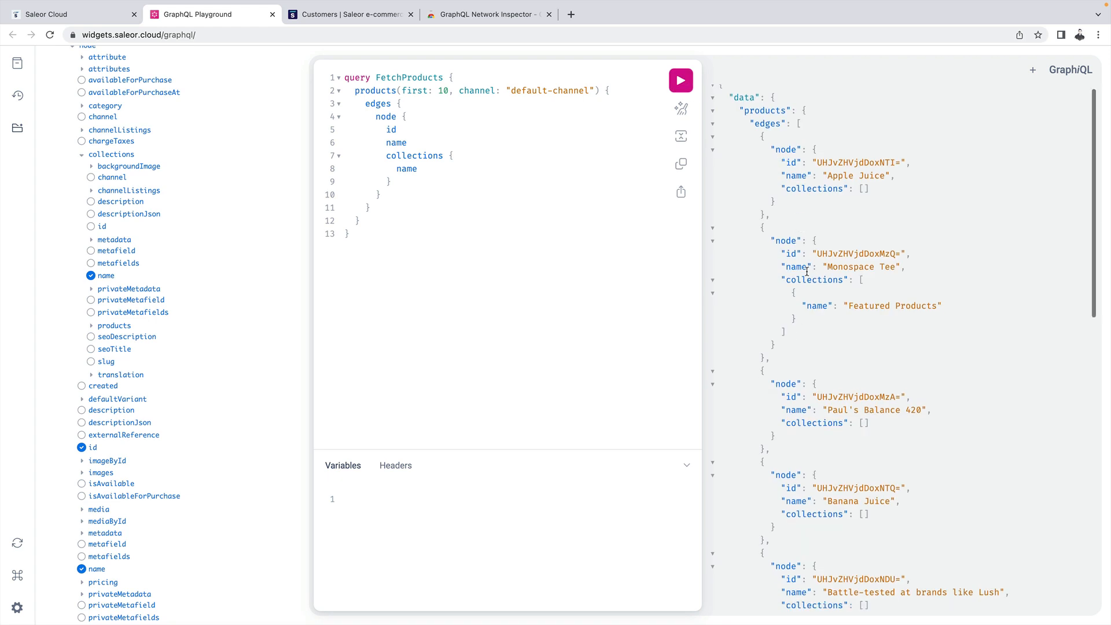
pyautogui.moveTo(864, 320)
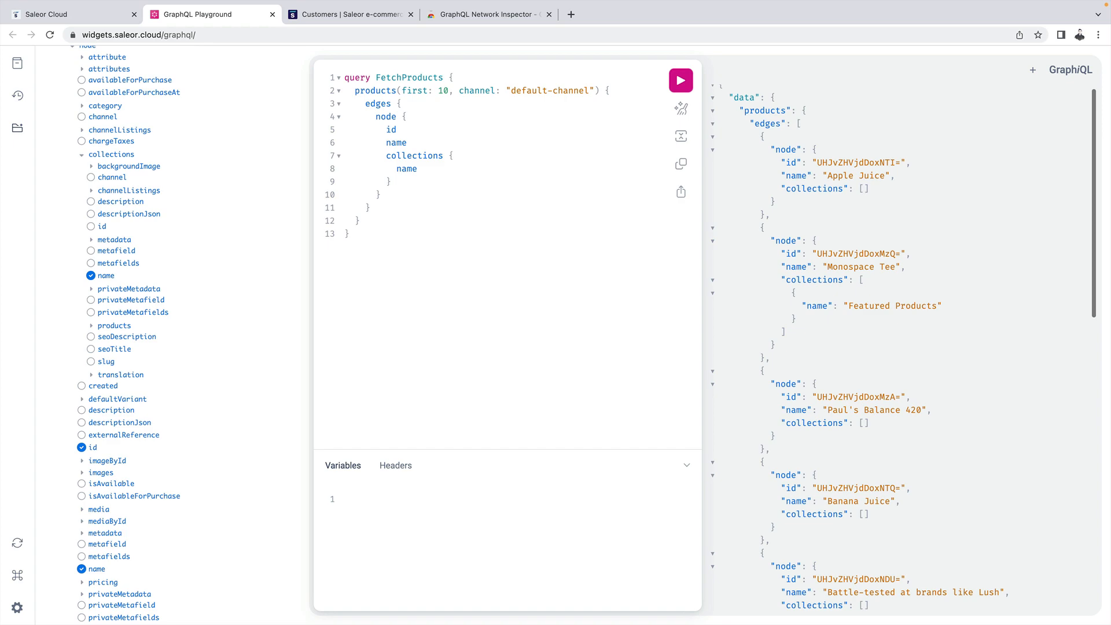
pyautogui.click(347, 15)
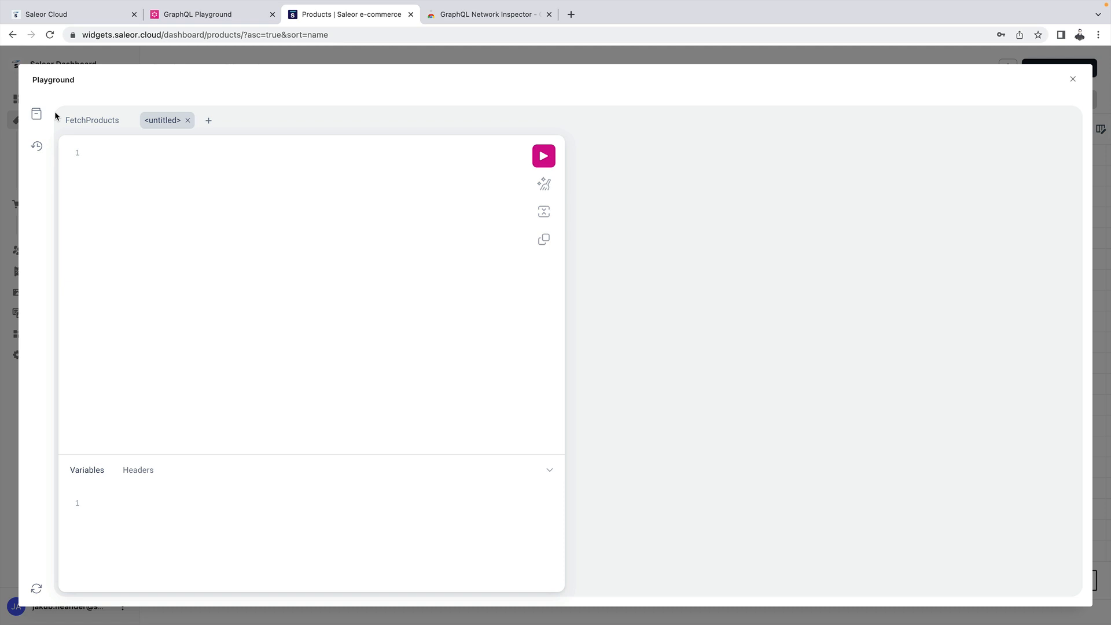
pyautogui.moveTo(108, 166)
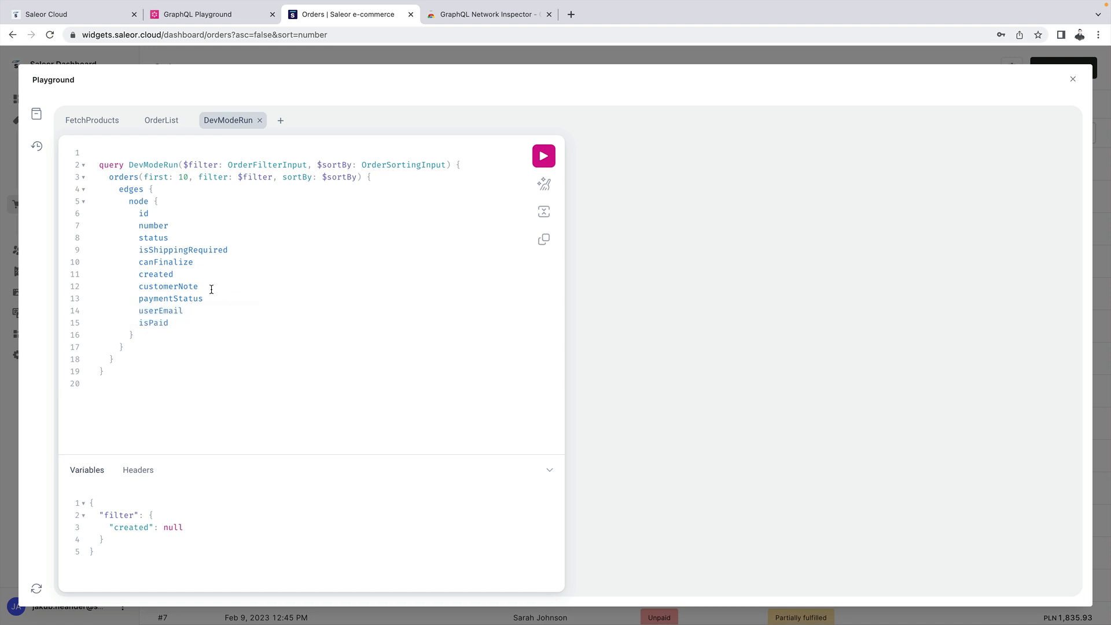
# Run the DevModeRun orders query in the Dashboard's built-in Playground and review results.
pyautogui.click(1072, 79)
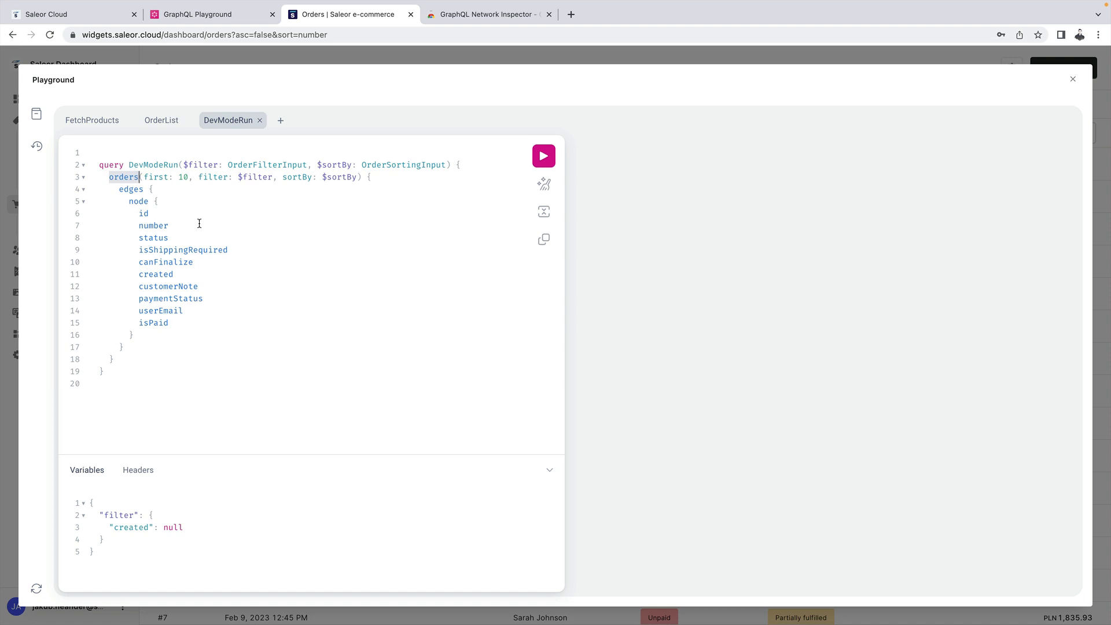
pyautogui.moveTo(27, 416)
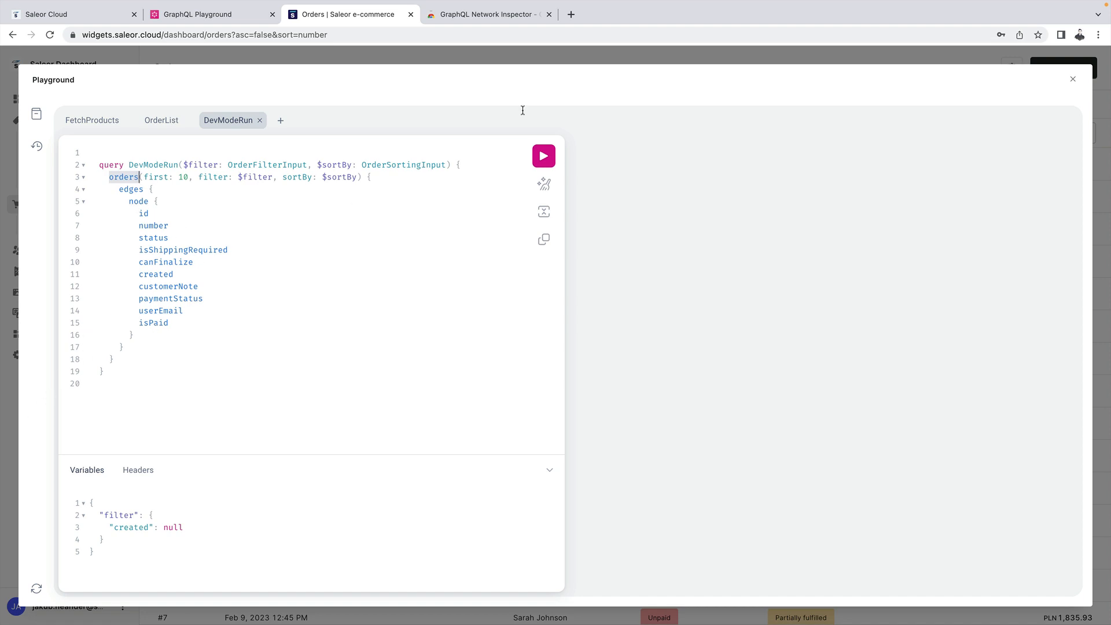
pyautogui.click(544, 155)
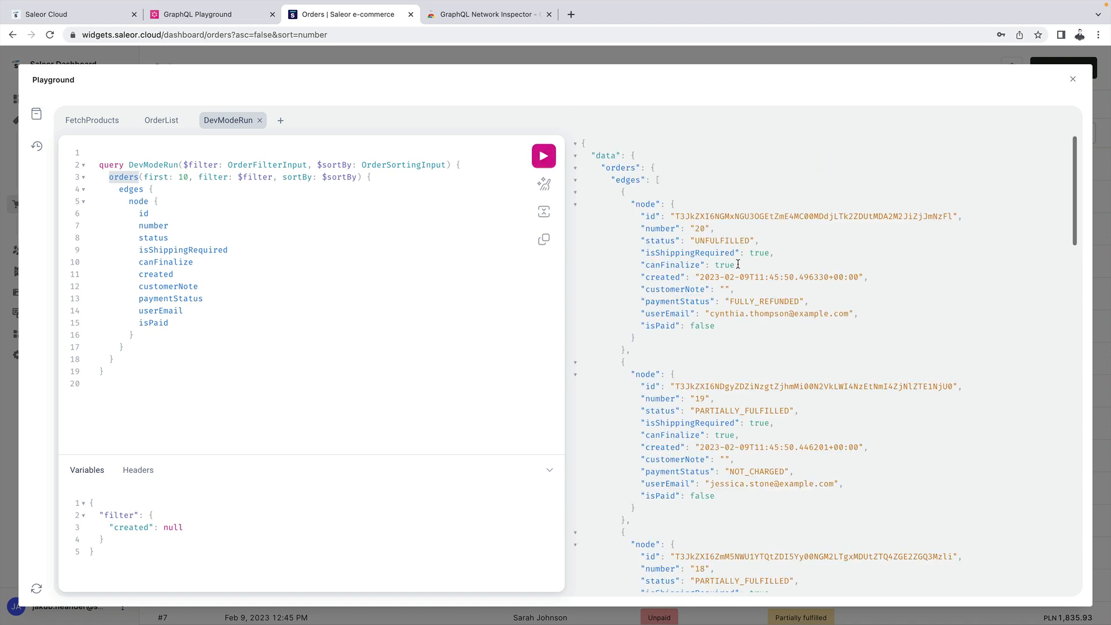
pyautogui.scroll(-3)
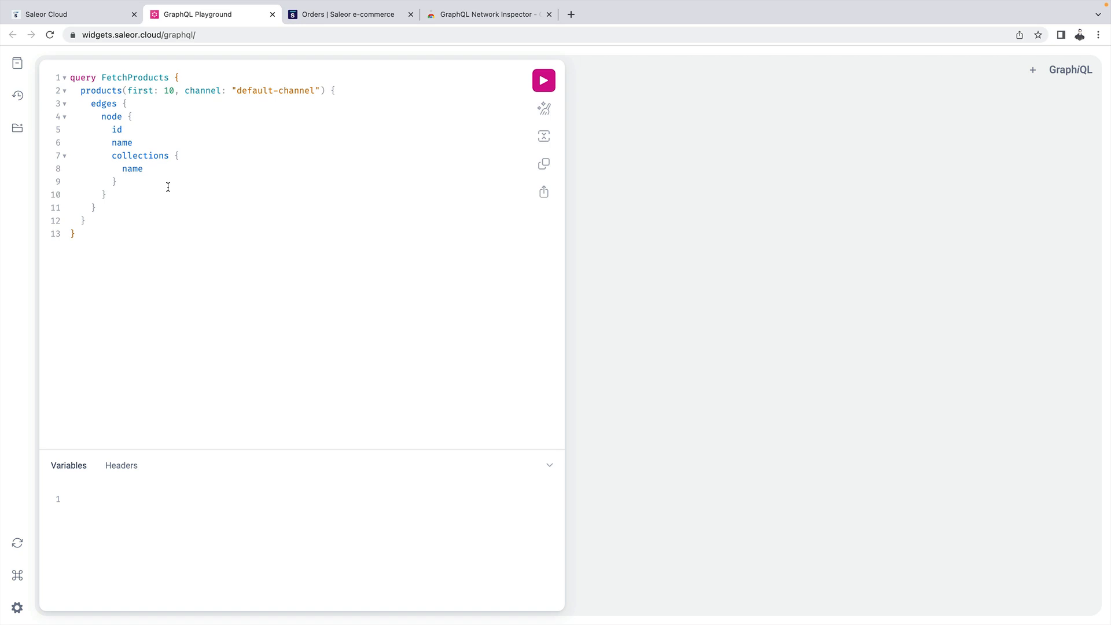
pyautogui.moveTo(81, 141)
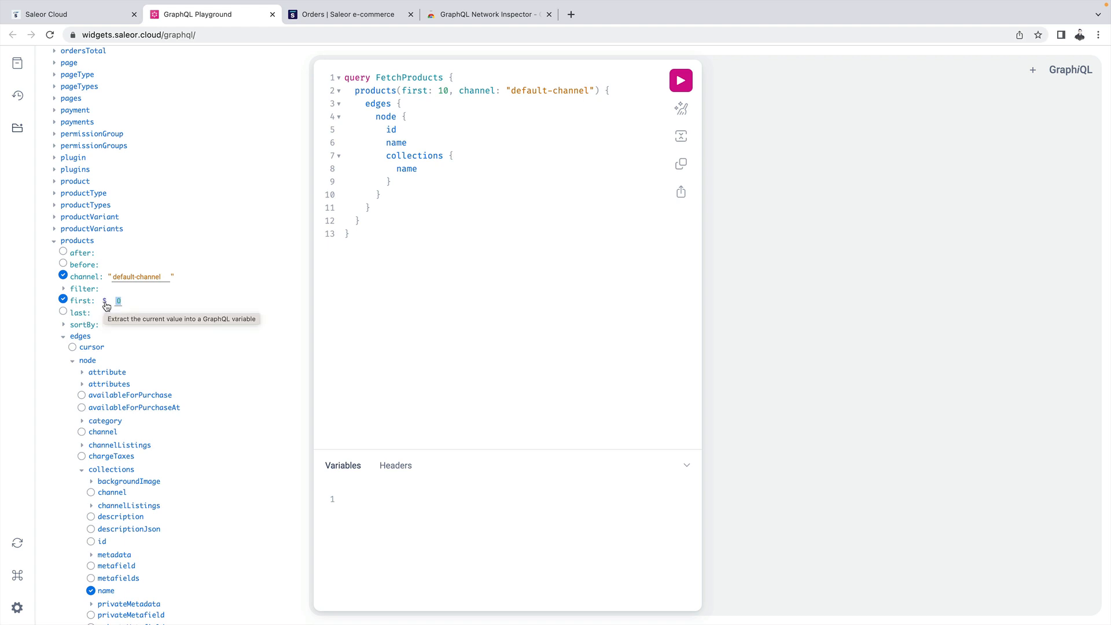
# Extract the first and channel arguments of FetchProducts into $first and $channel query variables.
pyautogui.click(104, 301)
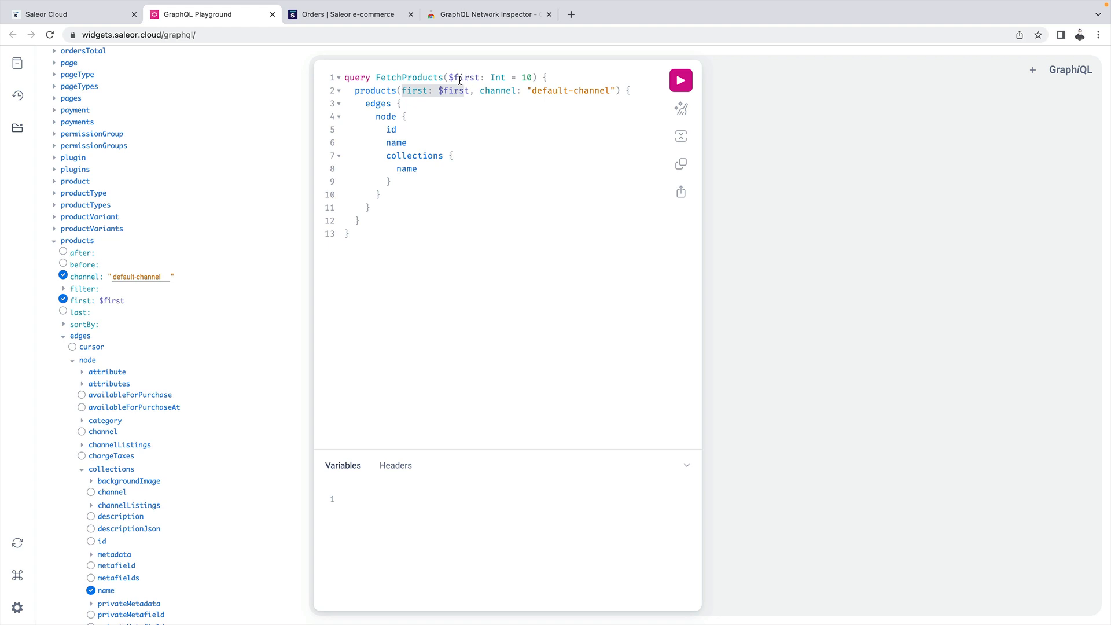
pyautogui.click(63, 275)
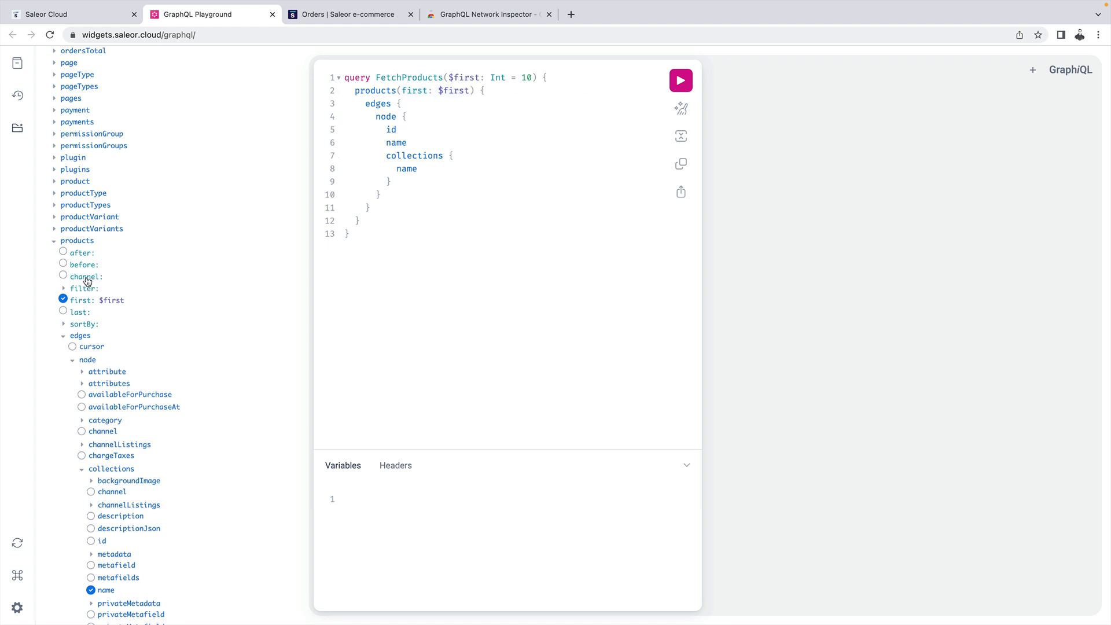
pyautogui.click(63, 276)
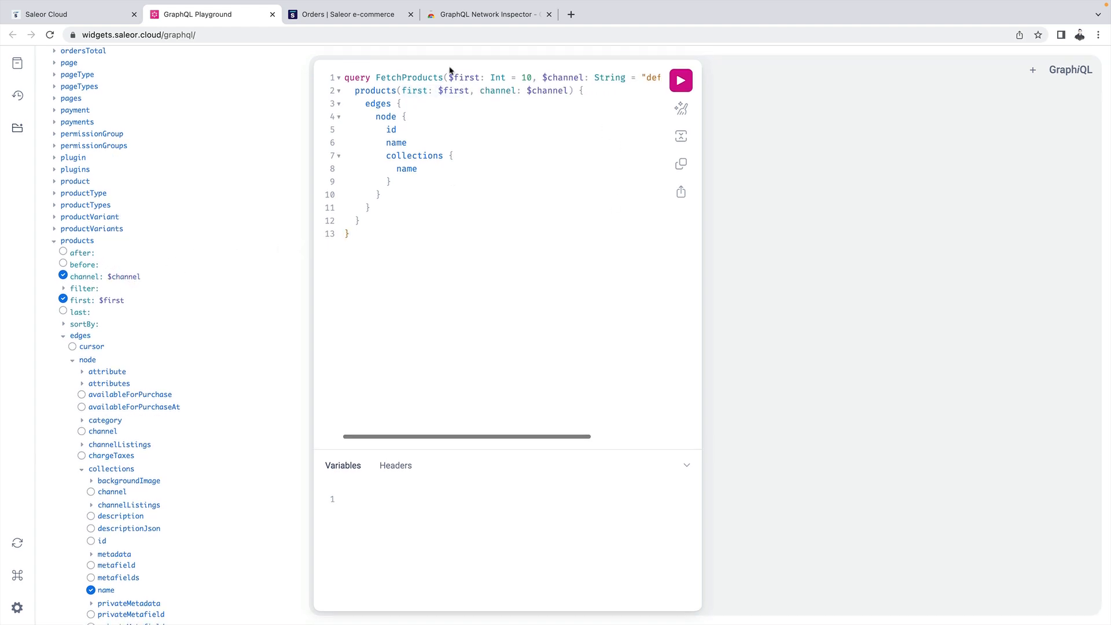
pyautogui.moveTo(474, 191)
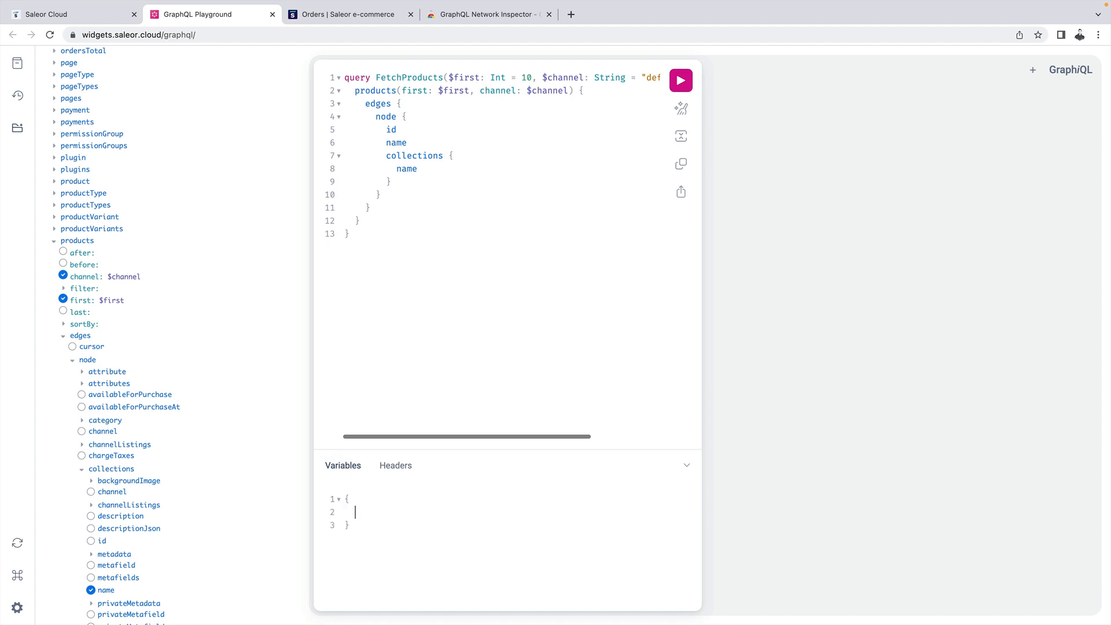
pyautogui.write('"')
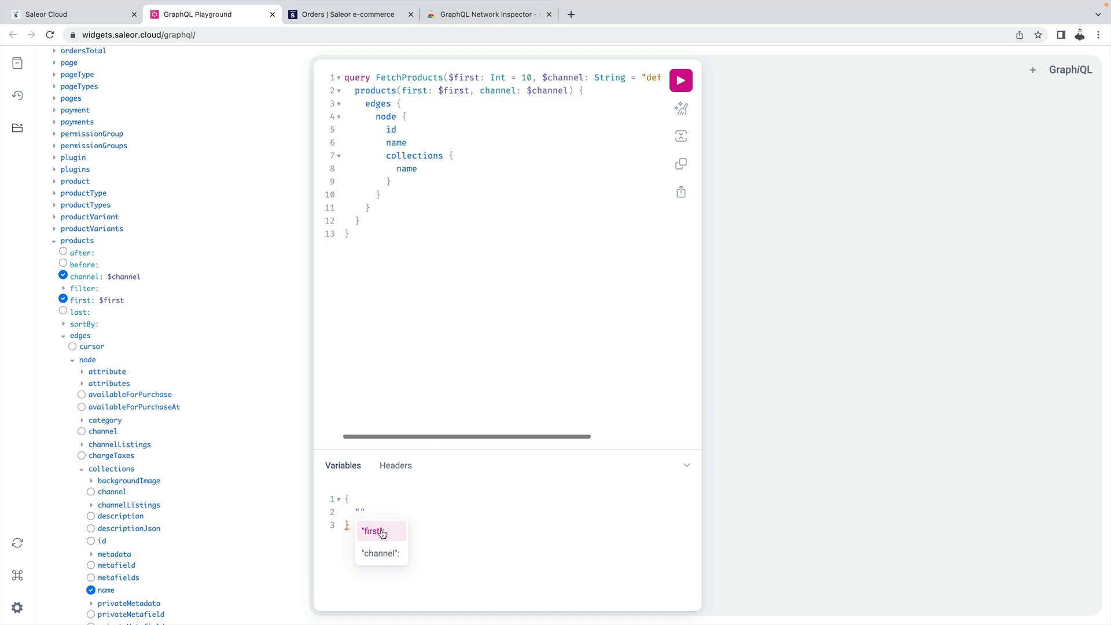
# Supply "first": 1 in the Variables pane and run the query.
pyautogui.click(373, 530)
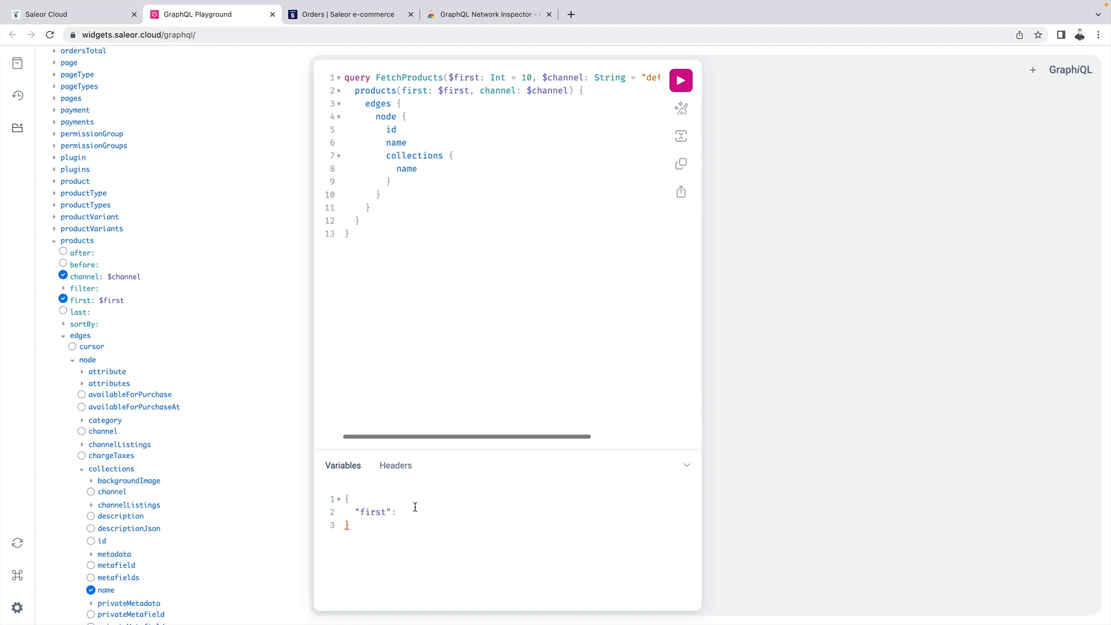
pyautogui.write('1,')
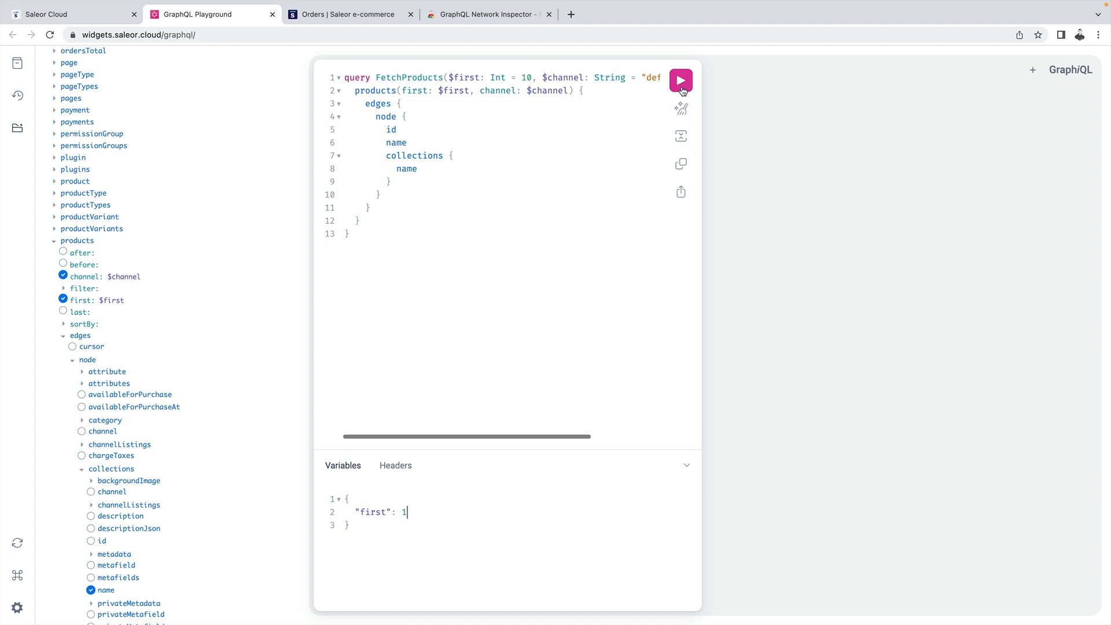
pyautogui.click(680, 80)
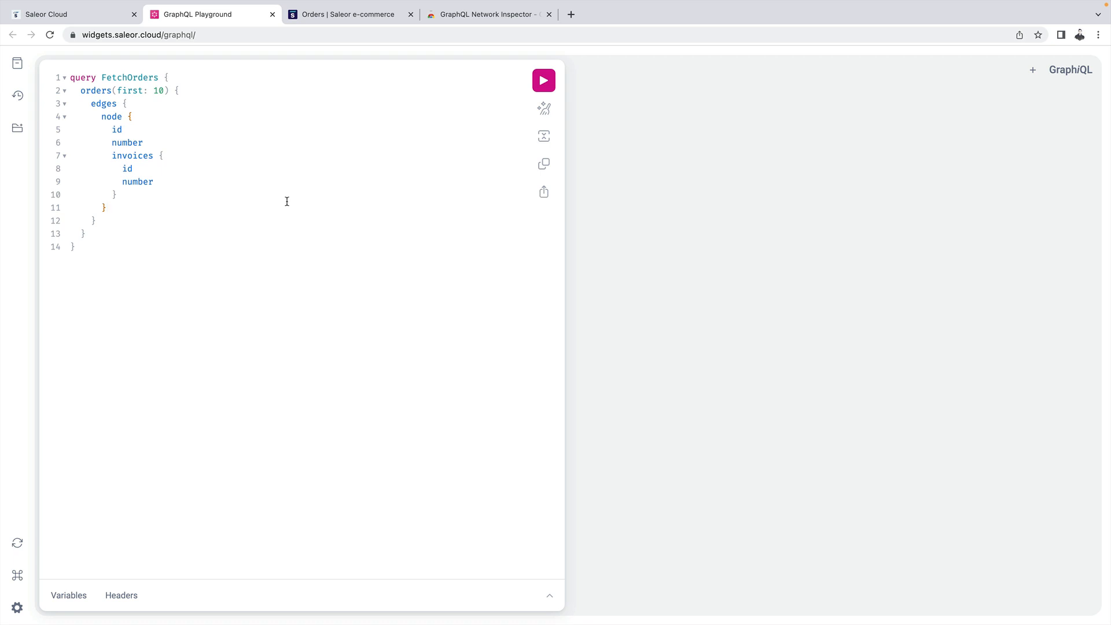
pyautogui.moveTo(187, 79)
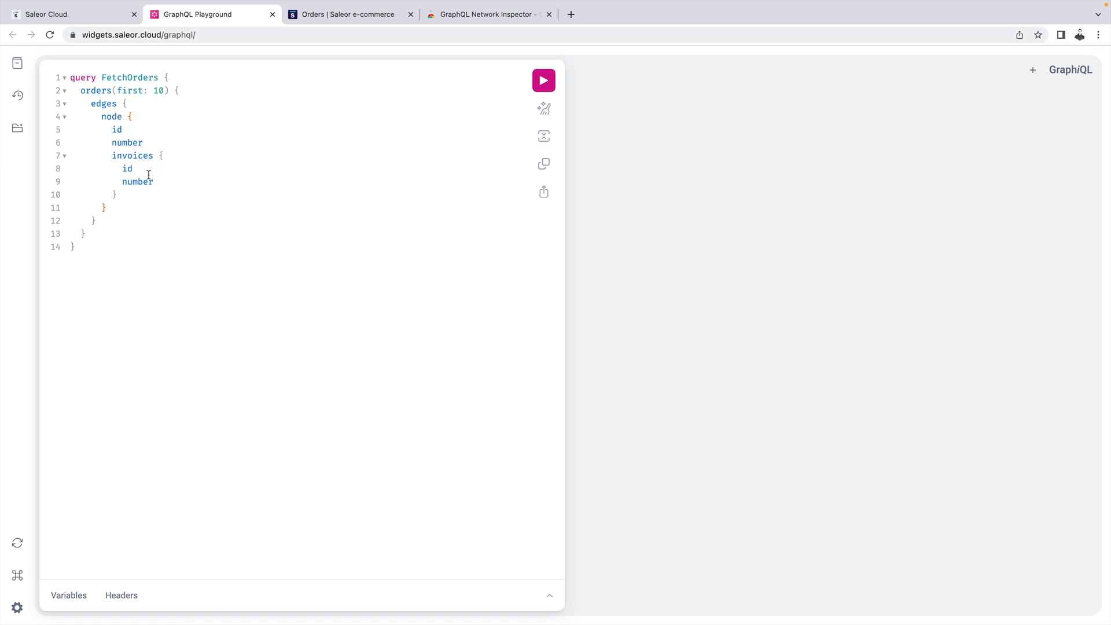
pyautogui.moveTo(528, 65)
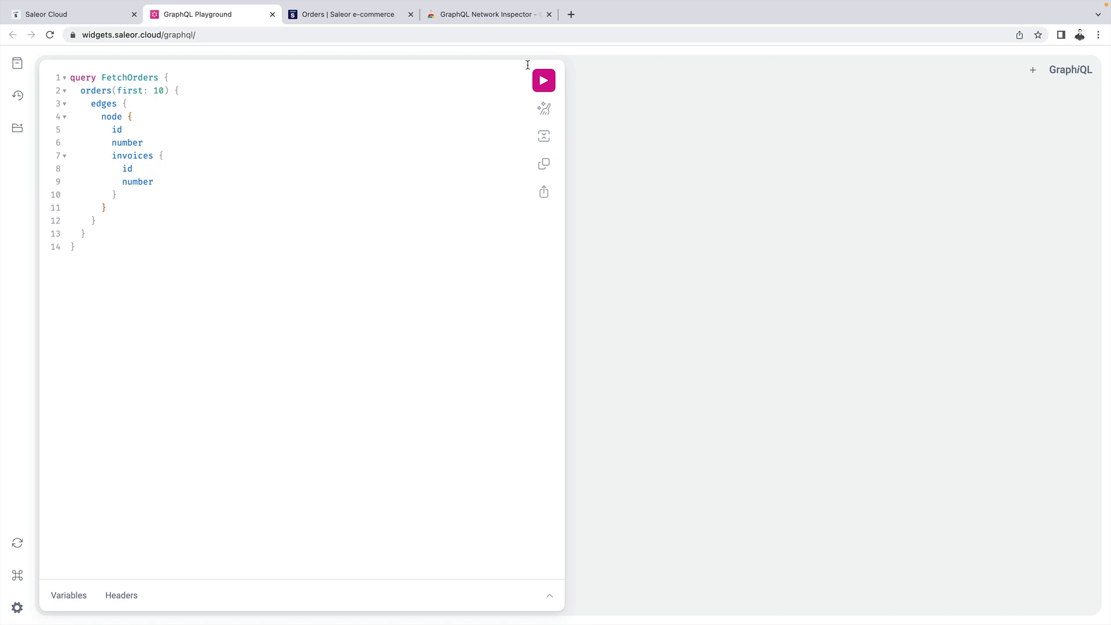
# Run FetchOrders with invoices, hitting the MANAGE_ORDERS permission error despite the bearer header.
pyautogui.click(544, 80)
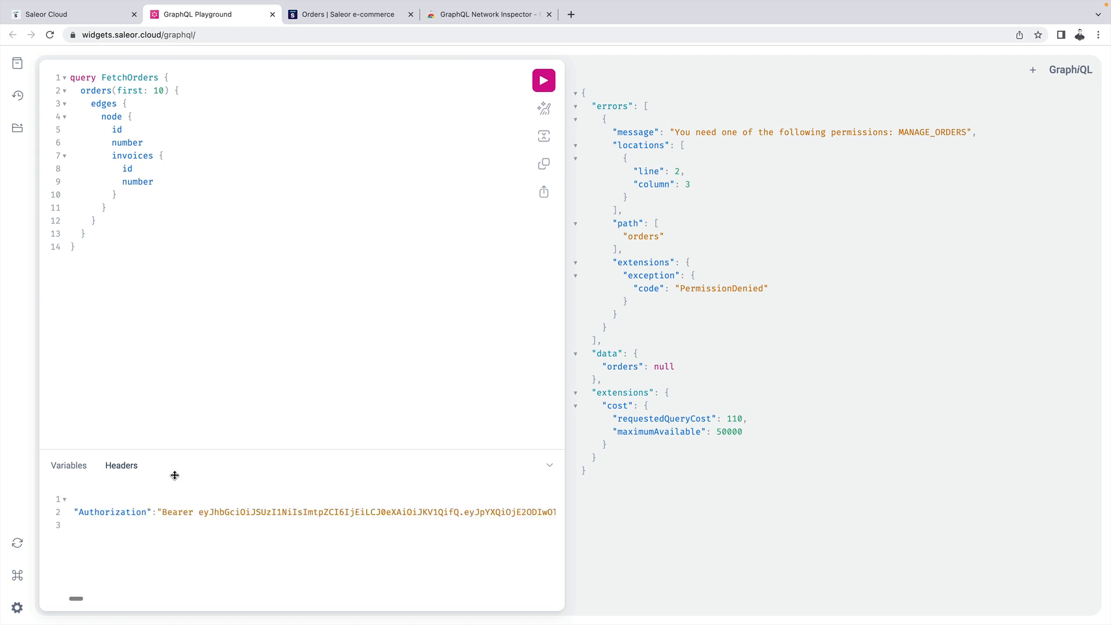
pyautogui.click(544, 81)
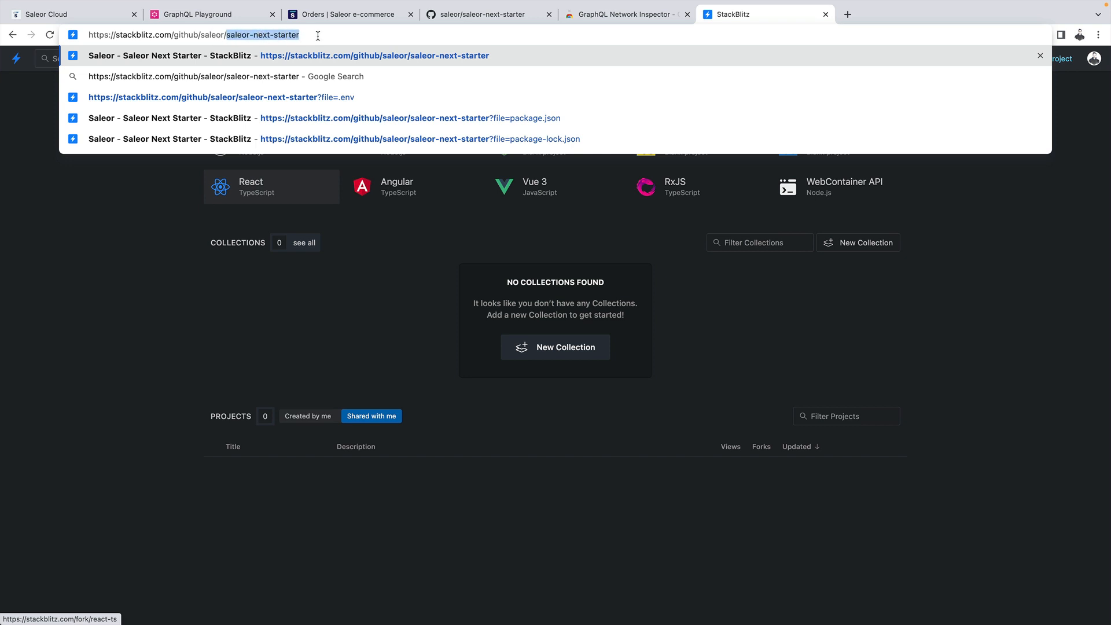
# Load stackblitz.com/github/saleor/saleor-next-starter and select its .env.example file.
pyautogui.press('Enter')
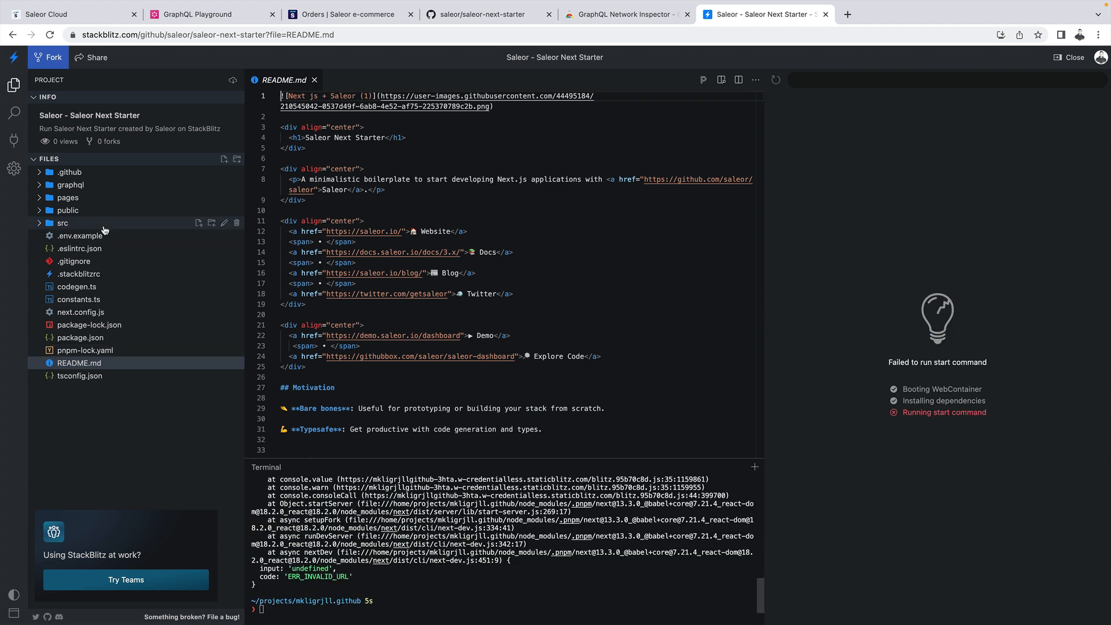
pyautogui.click(79, 236)
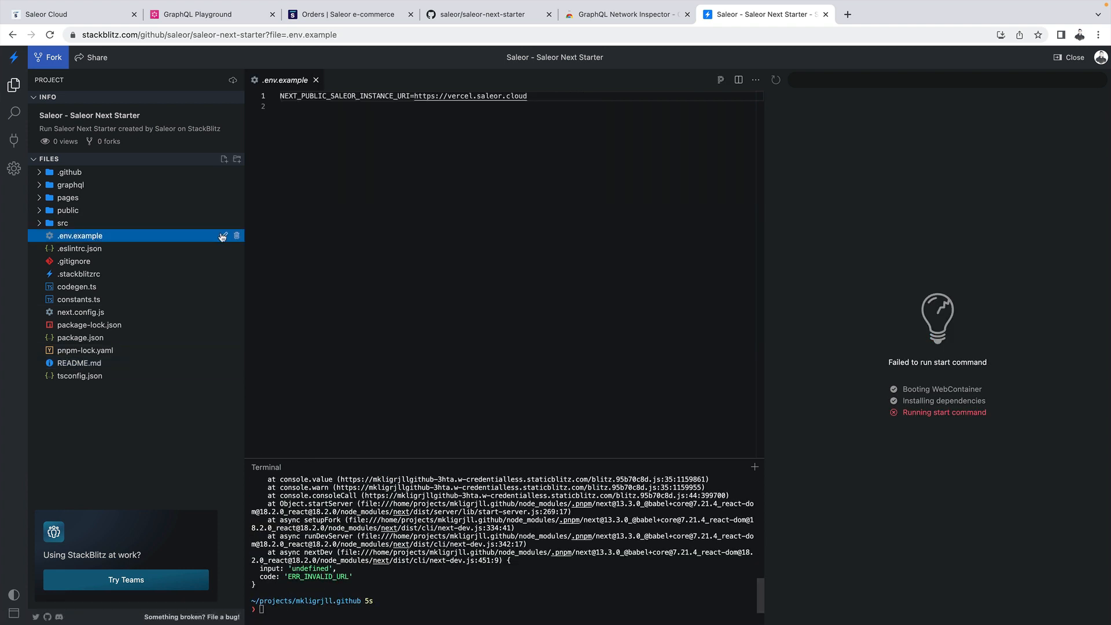
pyautogui.doubleClick(80, 236)
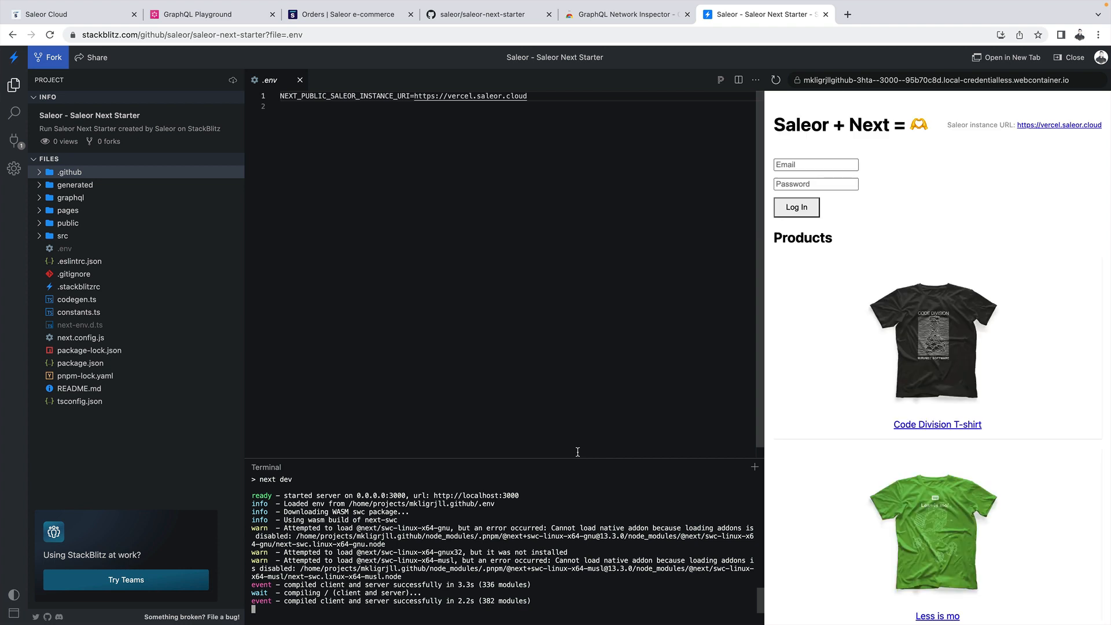
# Expand the graphql folder listing CurrentUser, FetchProduct and FetchProducts query files.
pyautogui.scroll(-3)
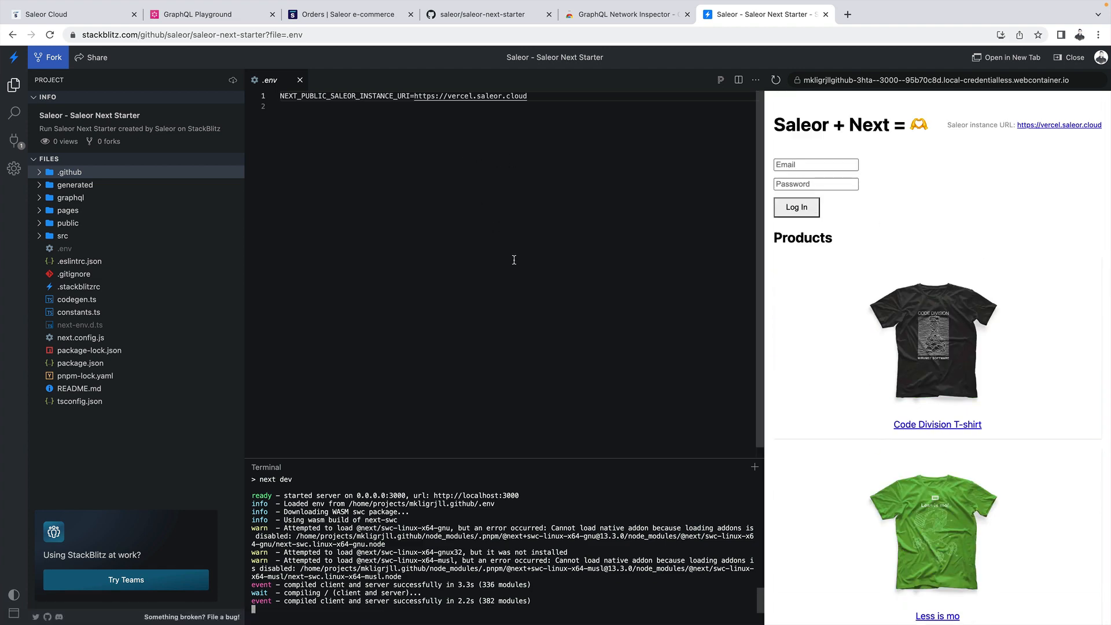
pyautogui.moveTo(622, 350)
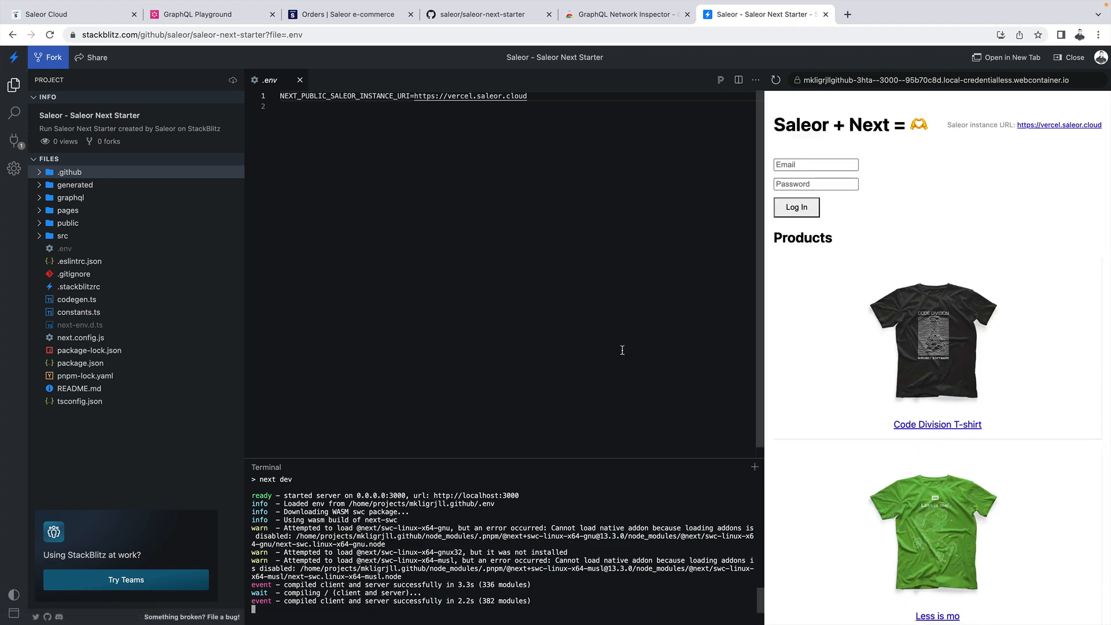
pyautogui.click(196, 15)
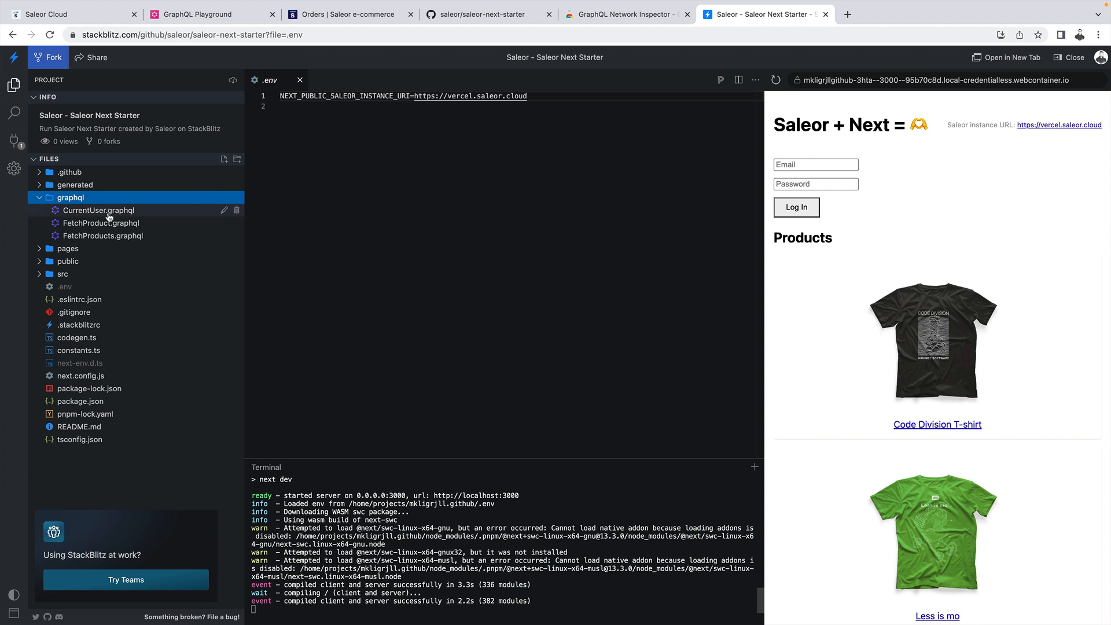
# Add the collections { name } block from the playground into FetchProducts.graphql under media.
pyautogui.click(103, 236)
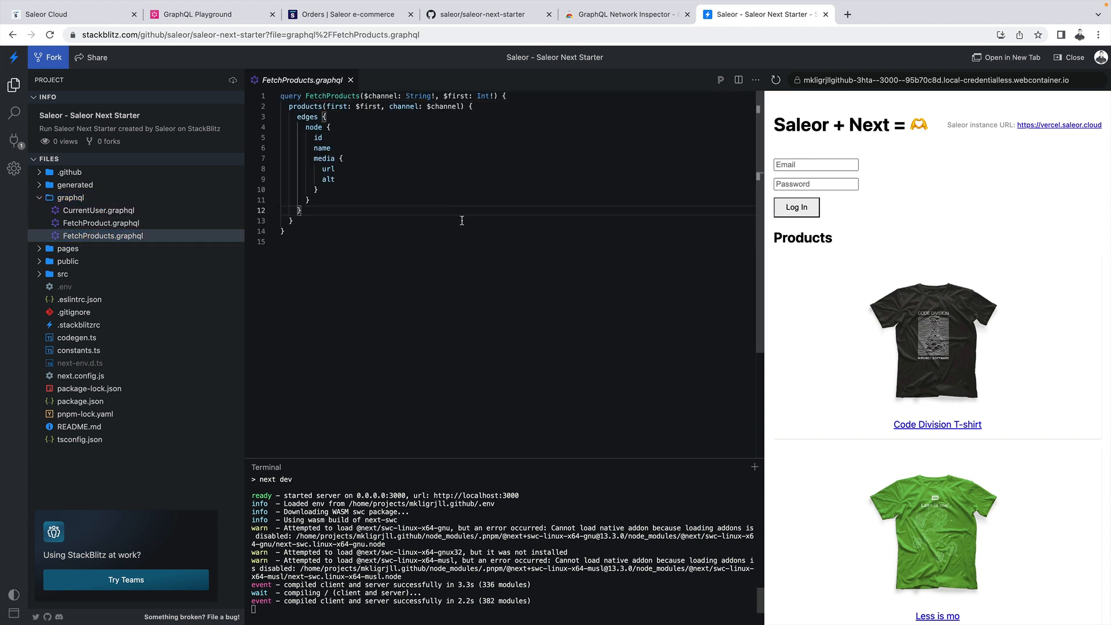
pyautogui.click(194, 15)
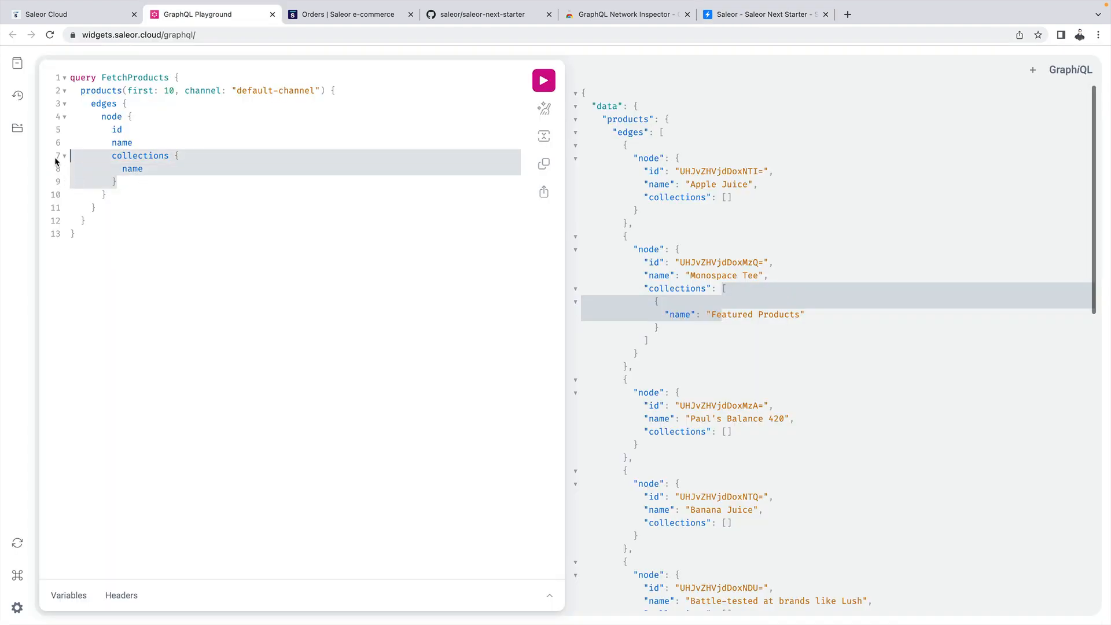
pyautogui.click(764, 15)
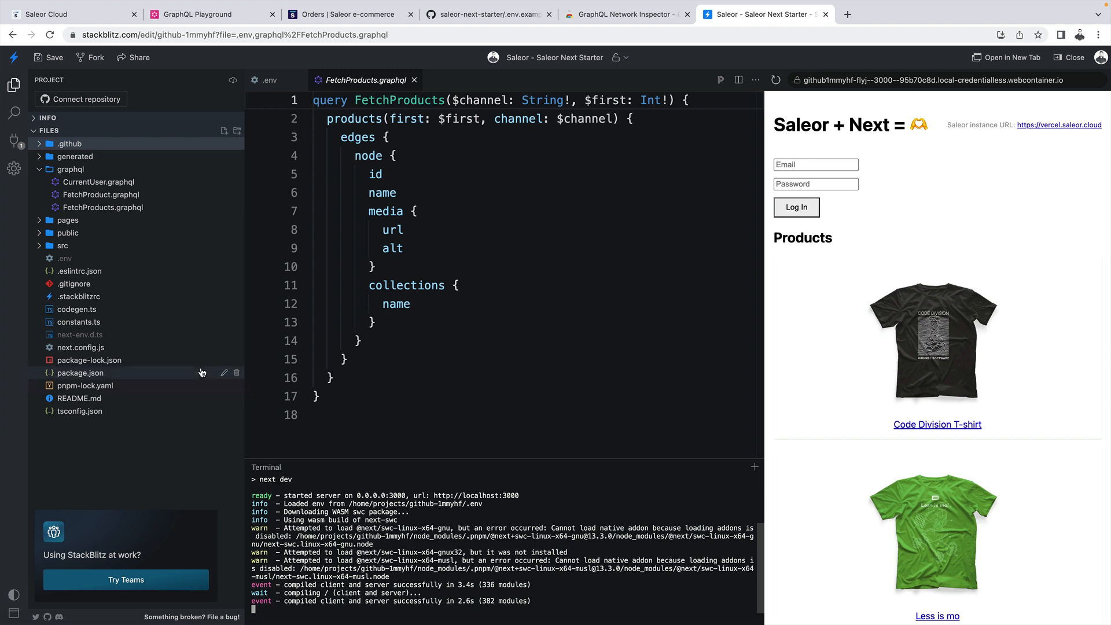
pyautogui.scroll(-3)
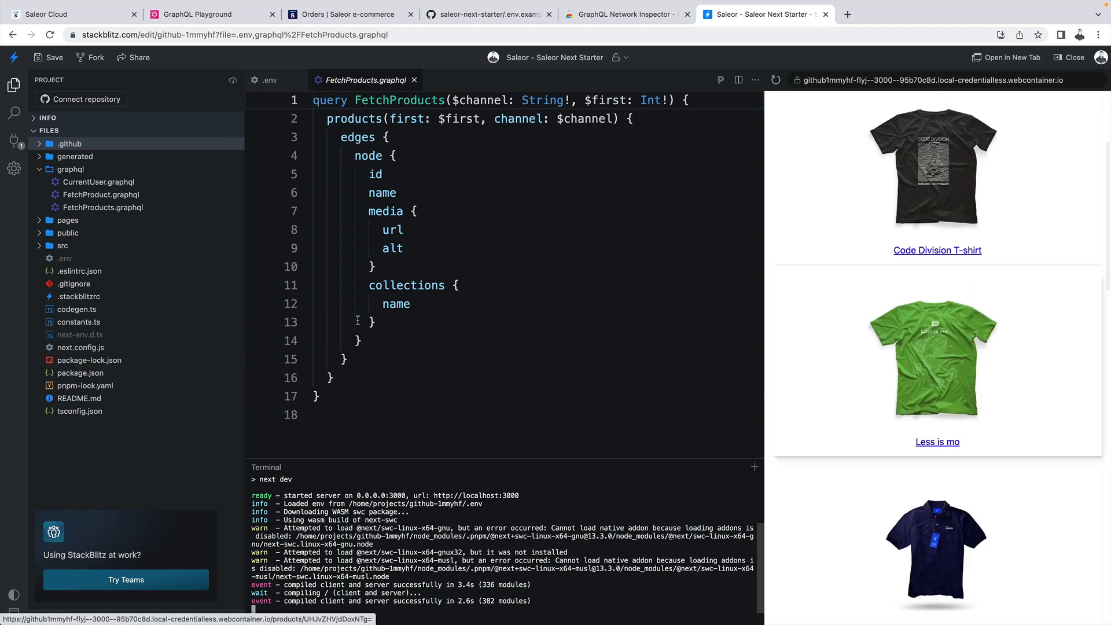
# In src/Products.tsx render edge.node.collections[0]?.name below each product name.
pyautogui.click(63, 245)
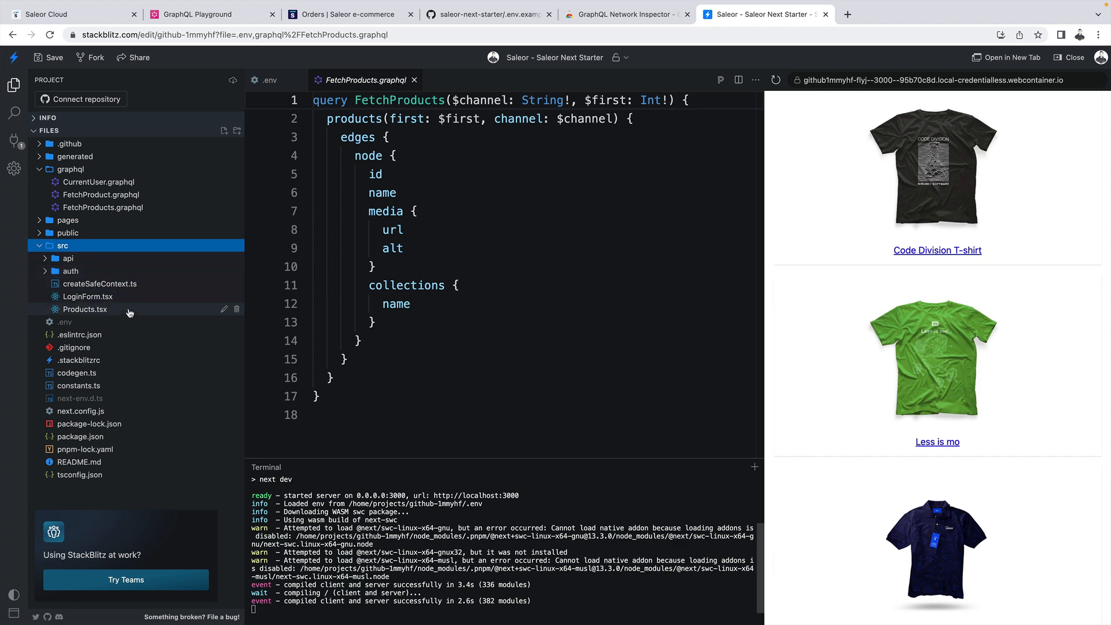
pyautogui.click(85, 309)
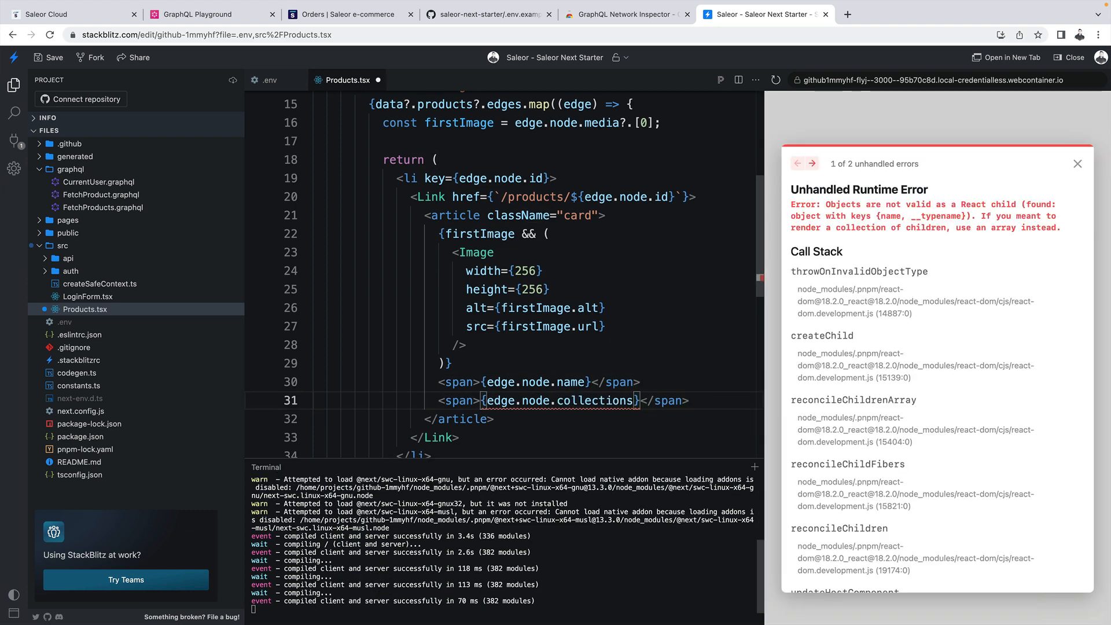
pyautogui.press('Backspace')
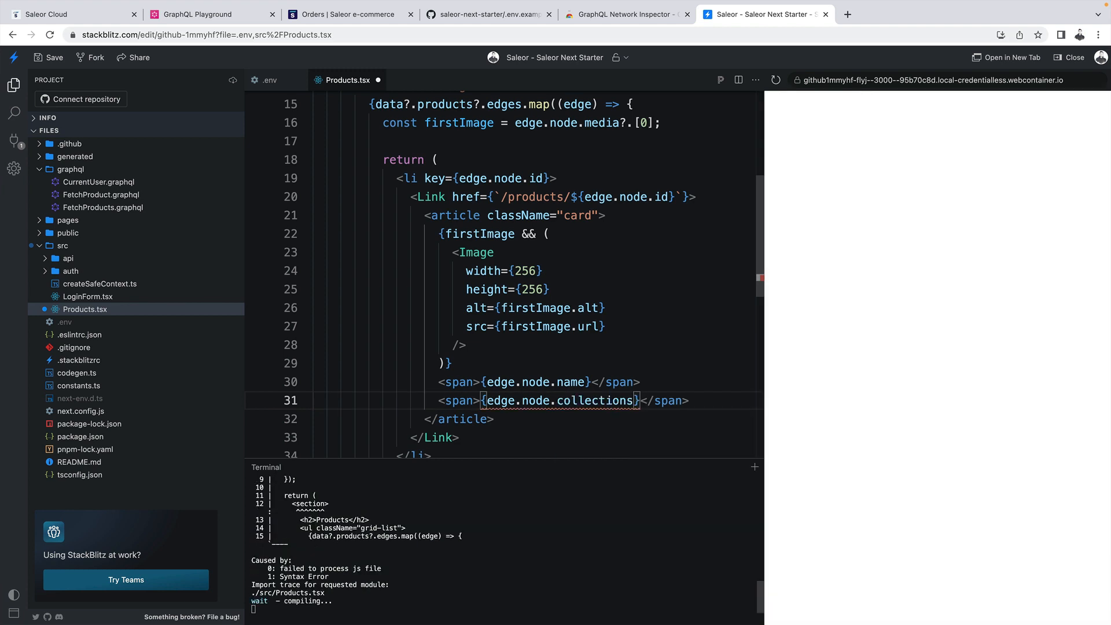
pyautogui.write('[0].')
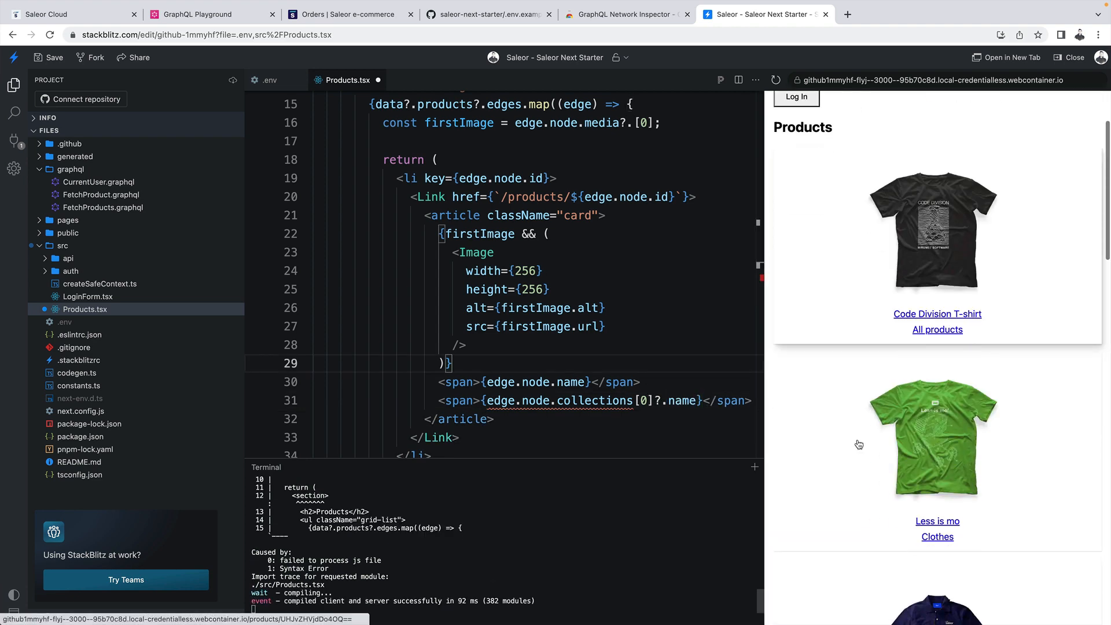
pyautogui.scroll(-3)
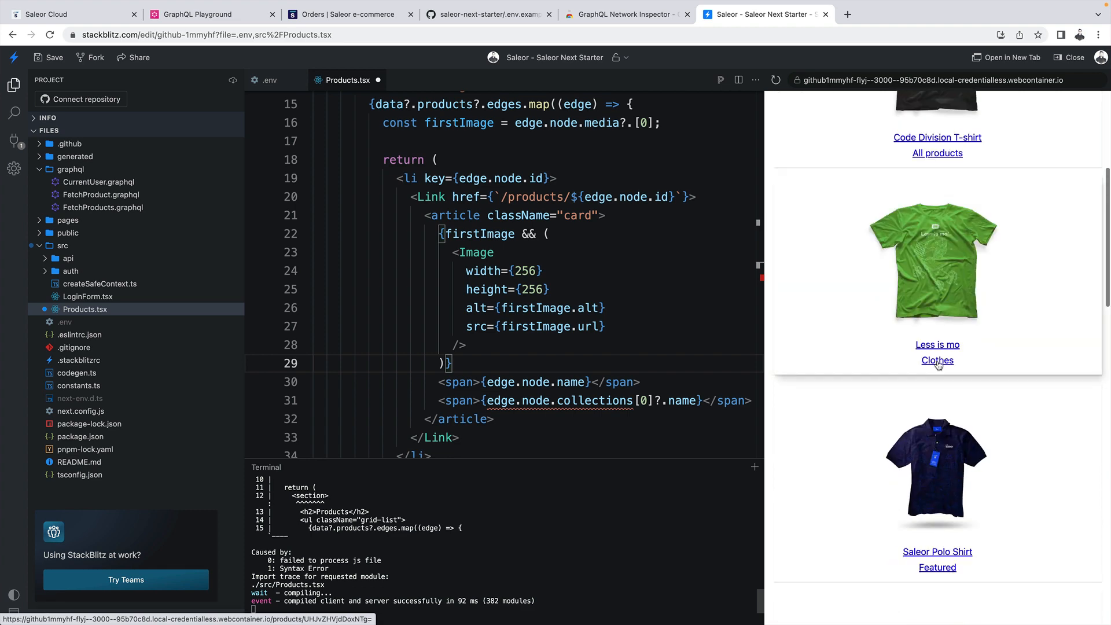
pyautogui.scroll(-3)
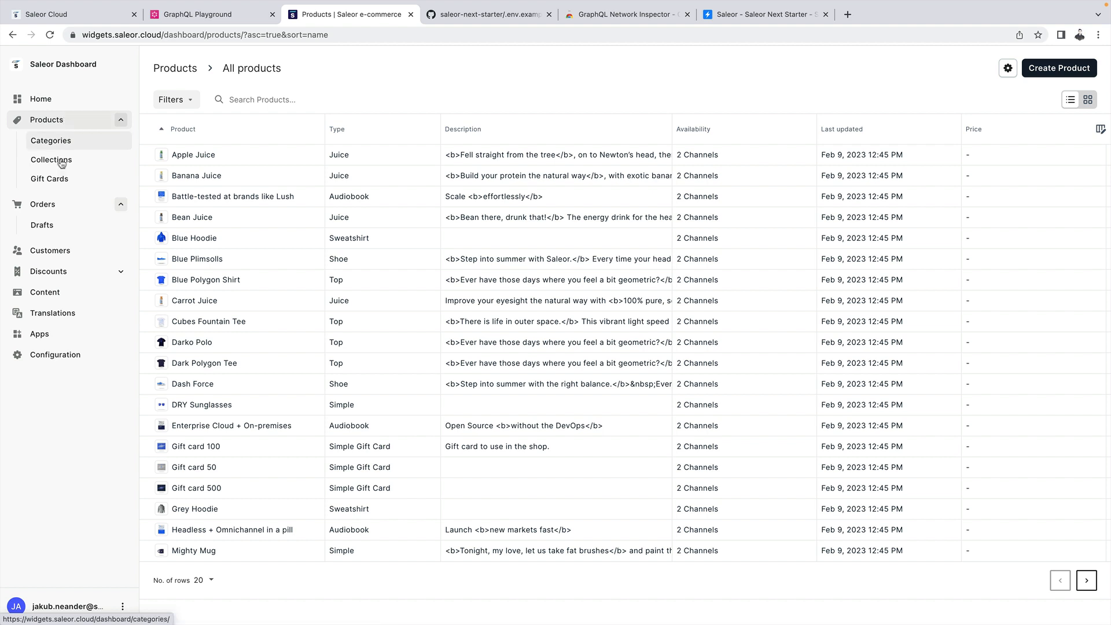
pyautogui.click(43, 204)
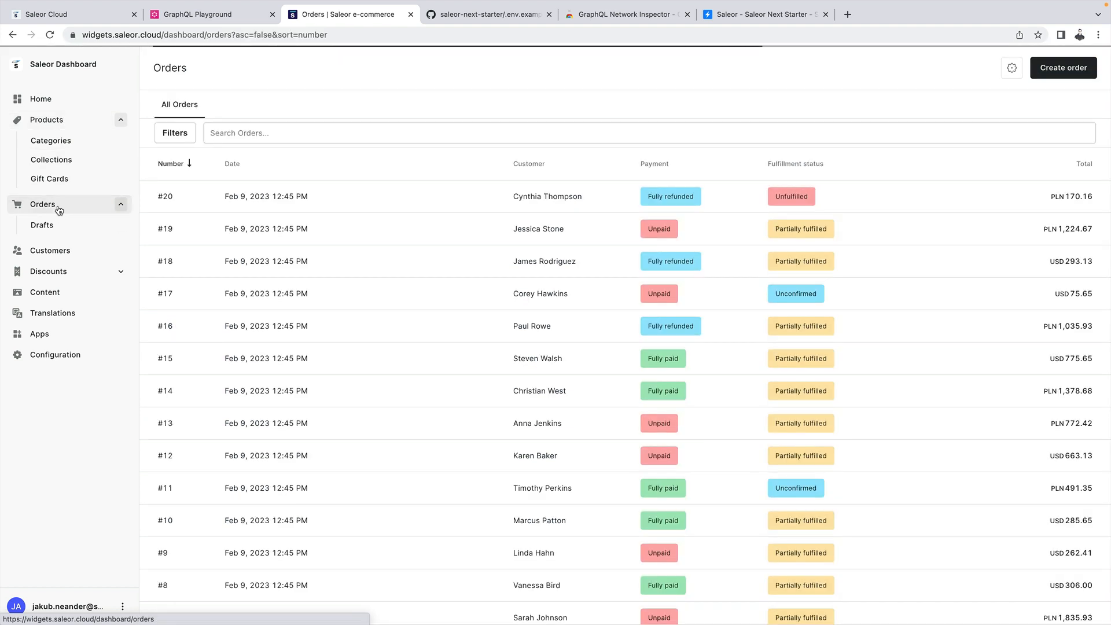
pyautogui.click(50, 250)
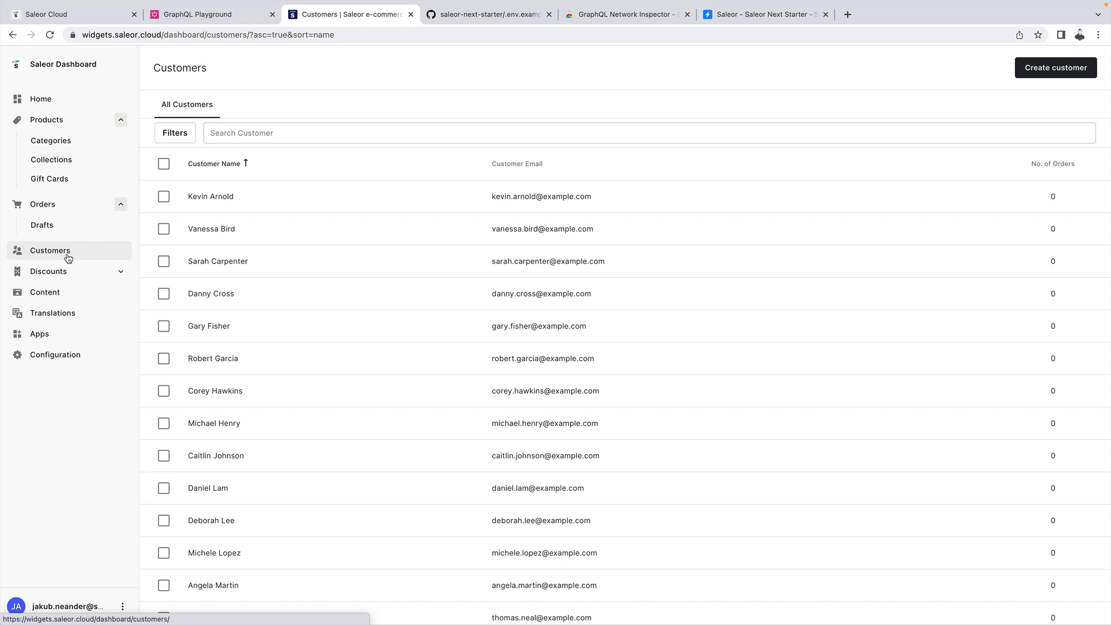
pyautogui.click(46, 119)
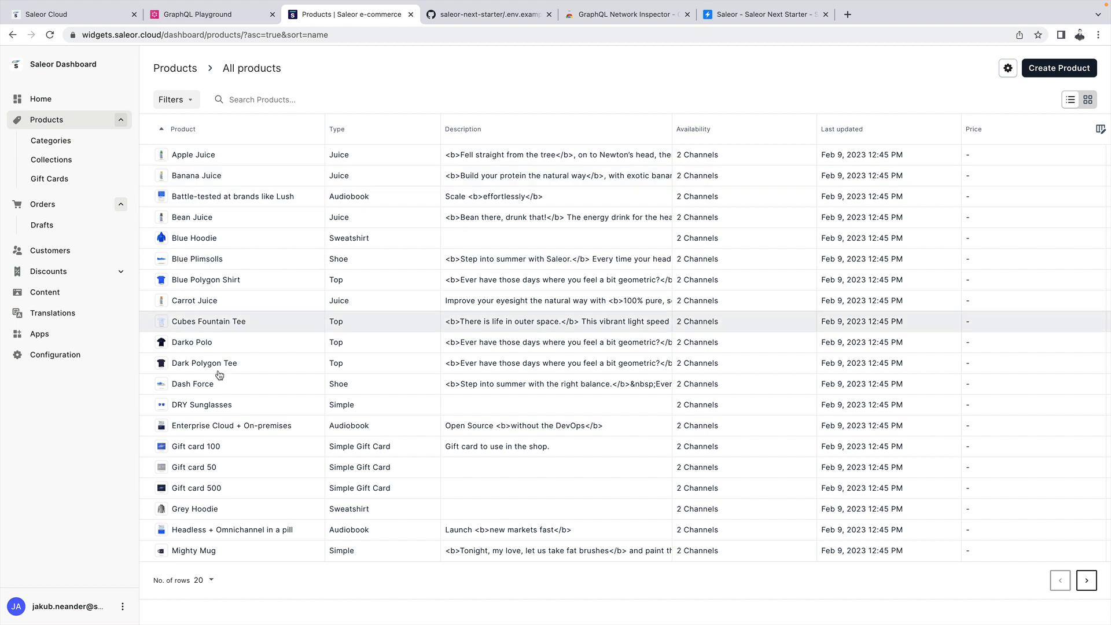
pyautogui.moveTo(307, 355)
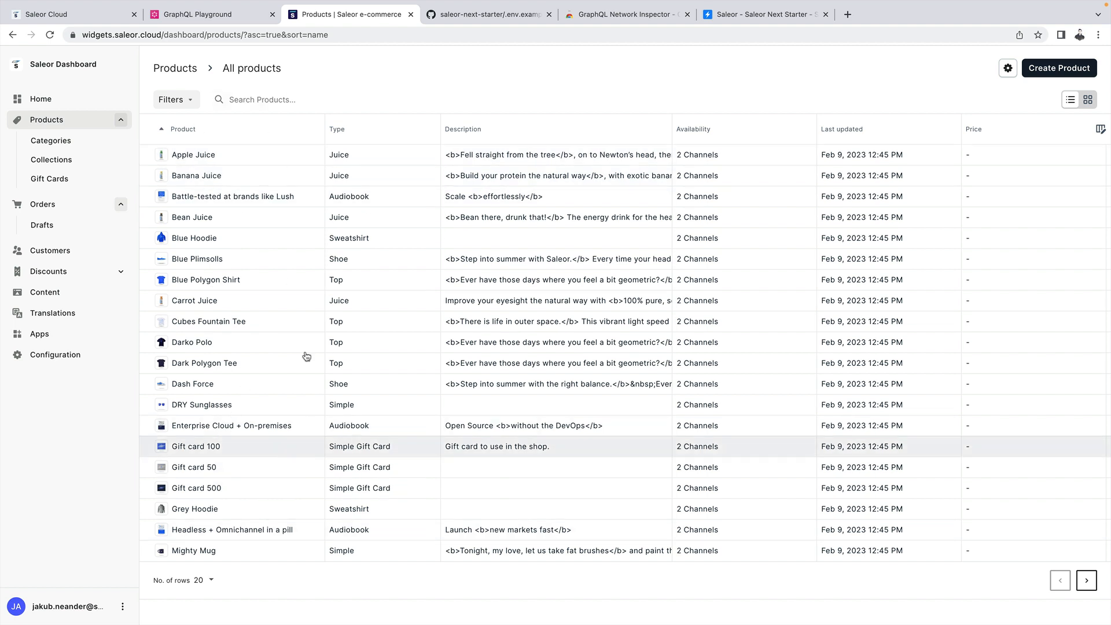
pyautogui.moveTo(249, 343)
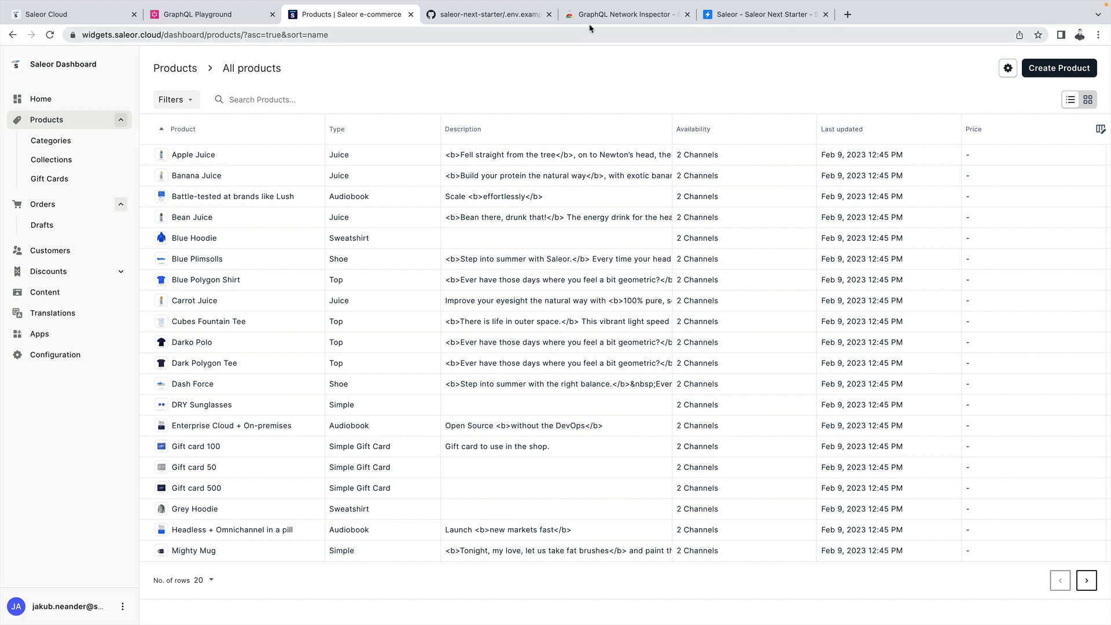
# Add the GraphQL Network Inspector extension to Chrome from its Web Store page.
pyautogui.click(632, 16)
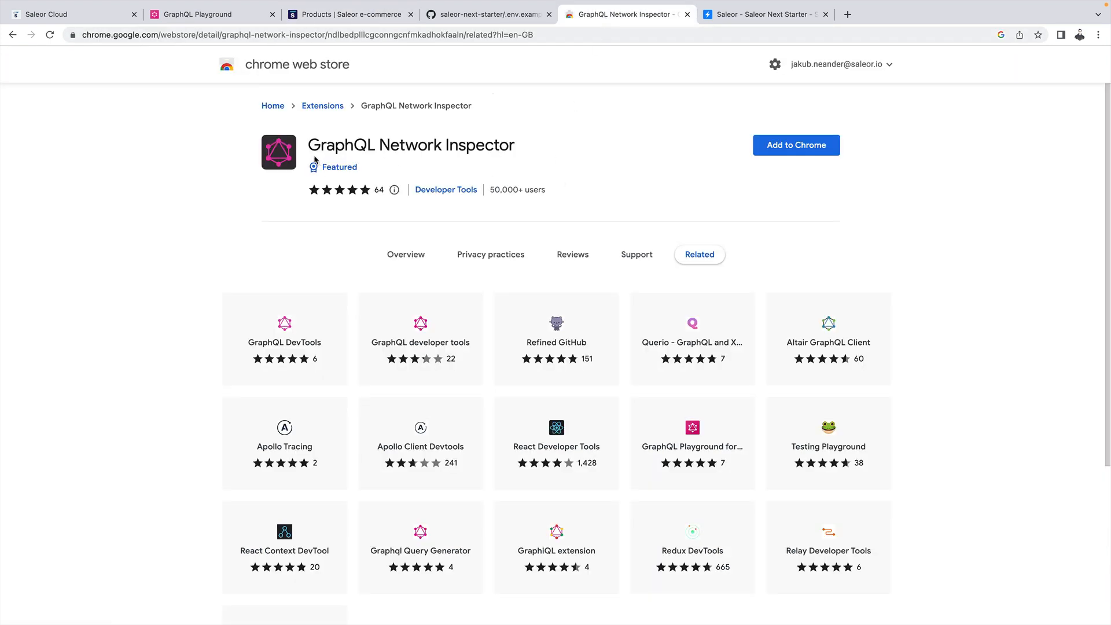
pyautogui.moveTo(492, 166)
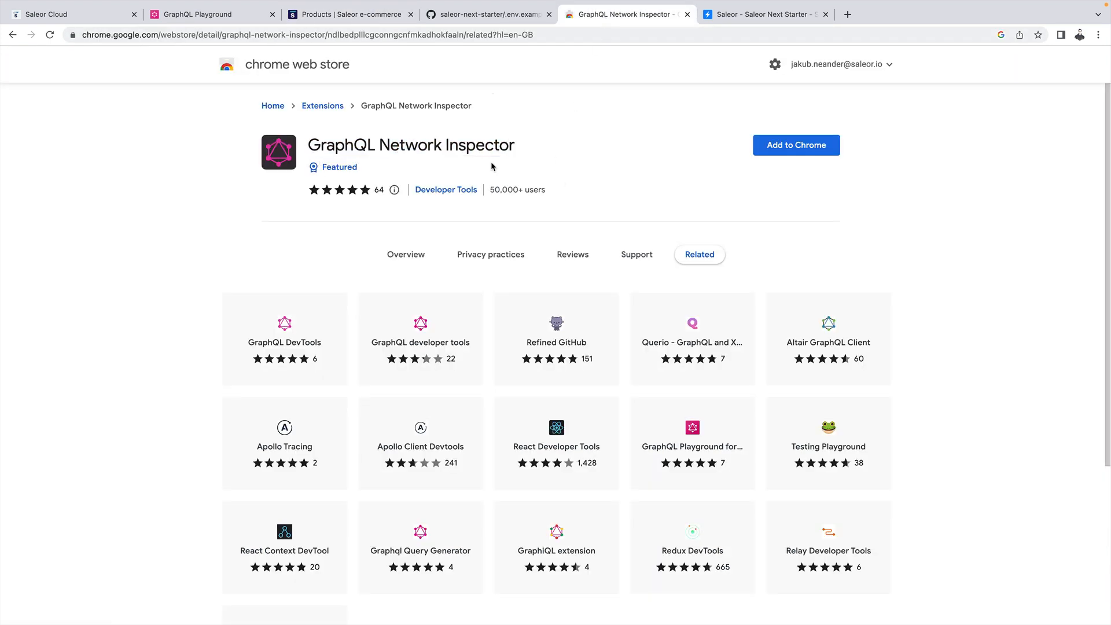
pyautogui.click(797, 145)
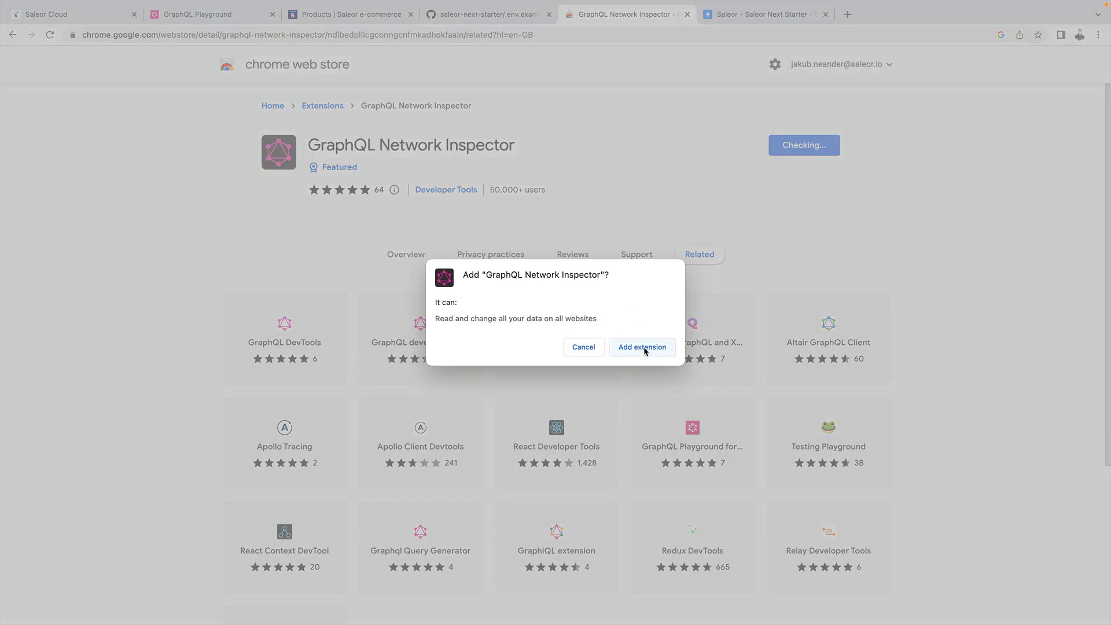
pyautogui.click(354, 14)
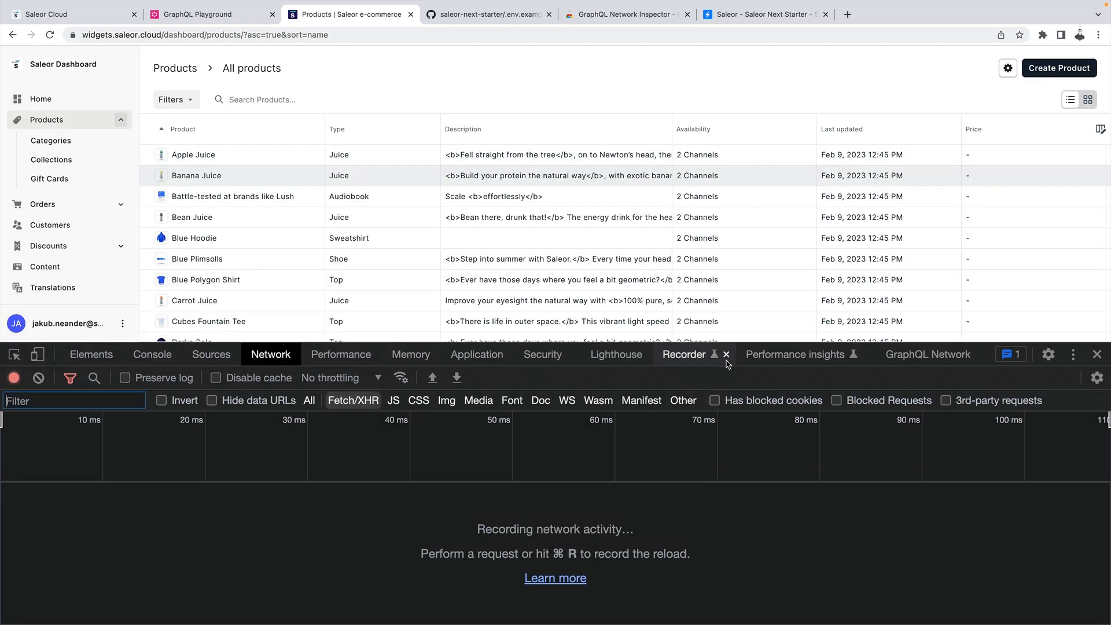
# Show the GraphQL Network panel in DevTools and select the ProductList request's variables.
pyautogui.click(928, 356)
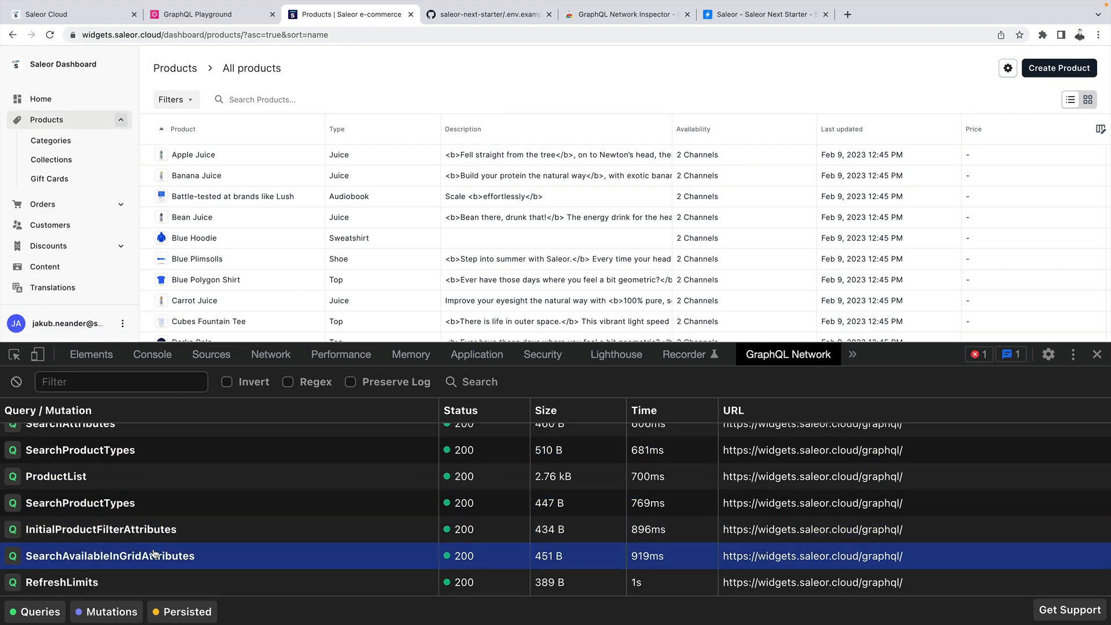
pyautogui.click(102, 531)
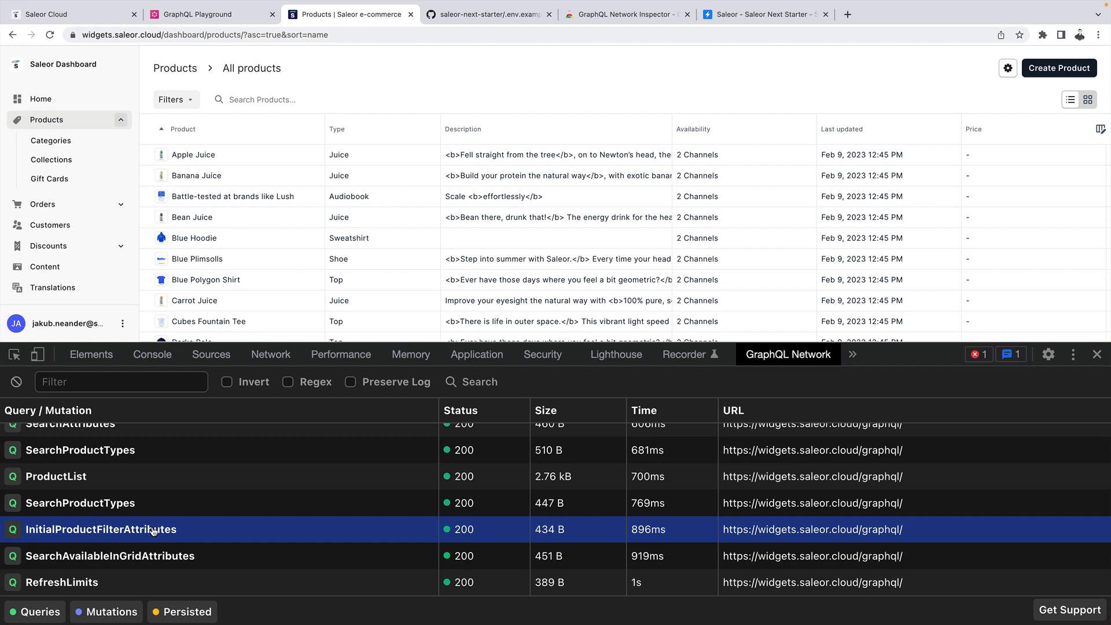
pyautogui.click(80, 503)
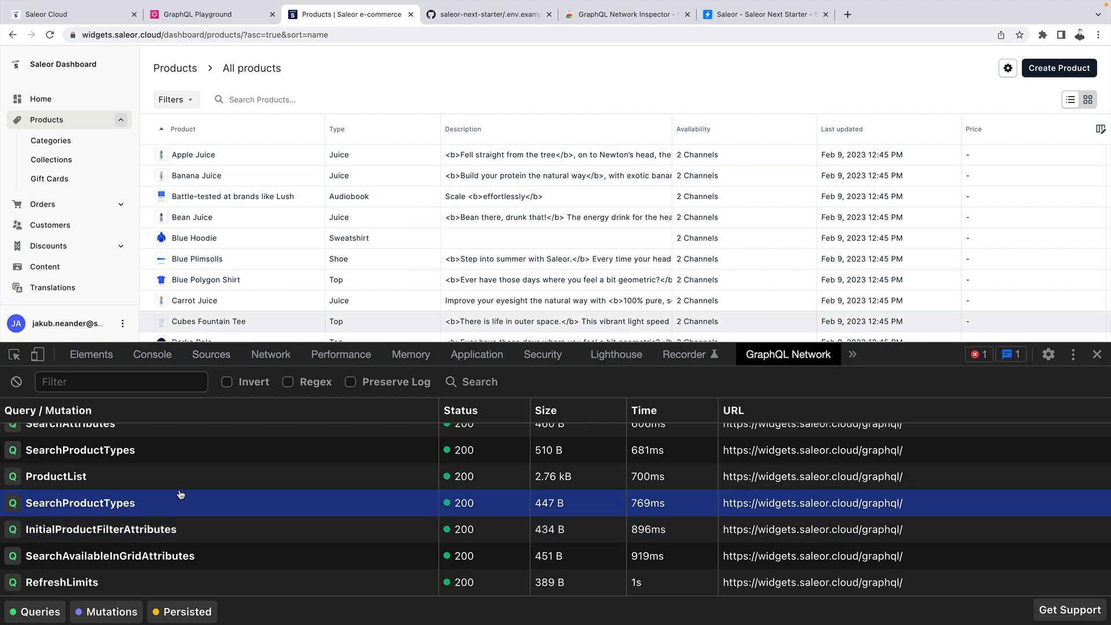
pyautogui.click(74, 477)
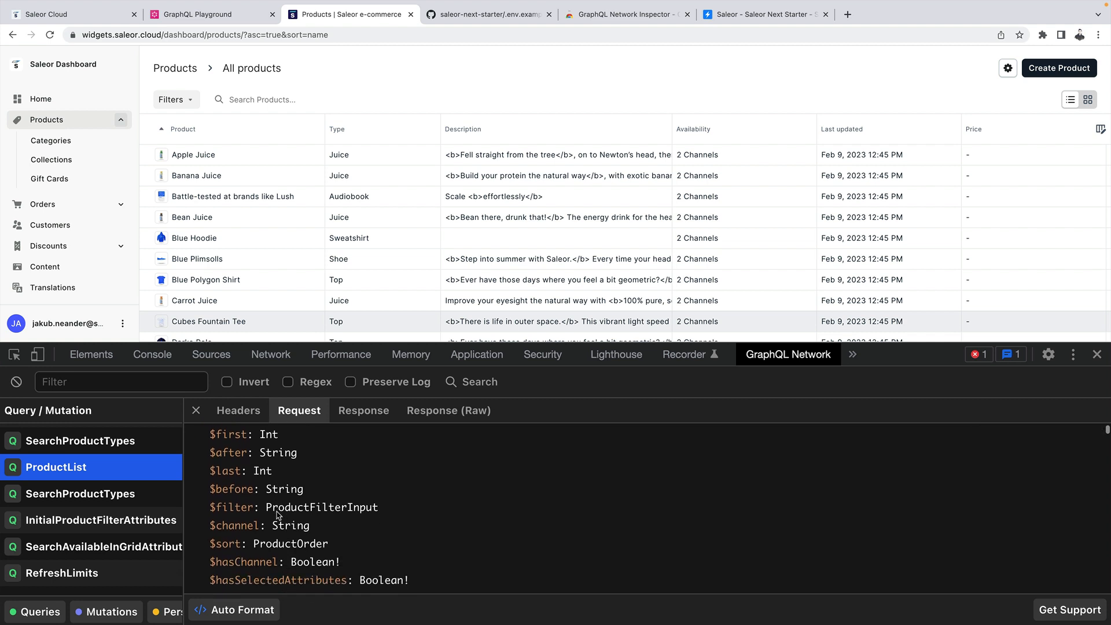
# Review the ProductList request, then the InitialProductFilterAttributes and SearchProductTypes queries.
pyautogui.scroll(-3)
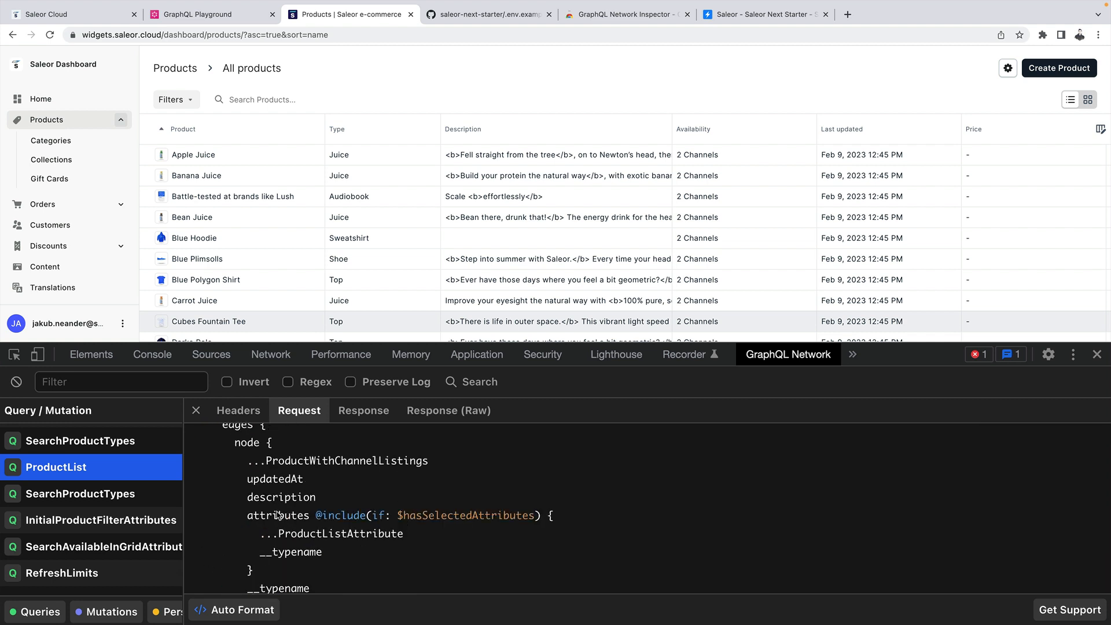
pyautogui.scroll(-3)
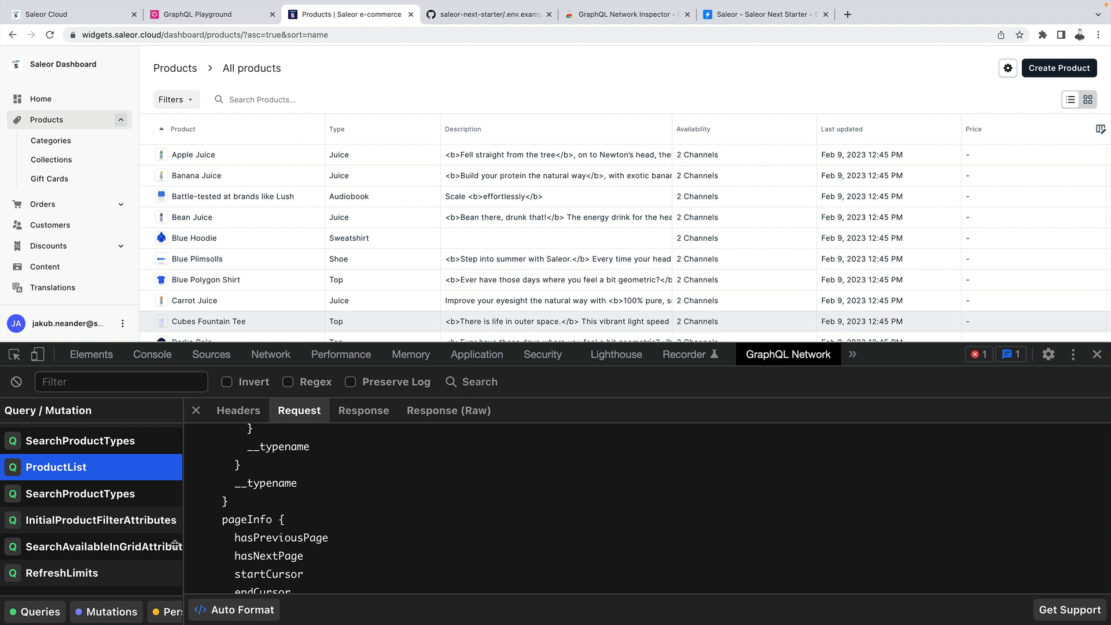
pyautogui.click(102, 520)
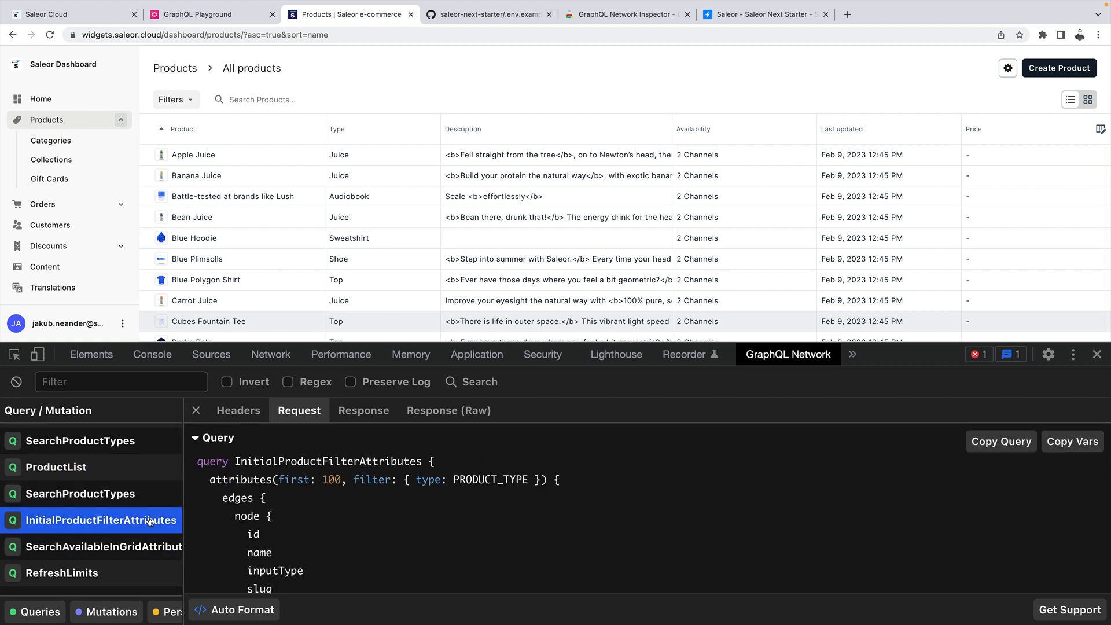
pyautogui.click(93, 546)
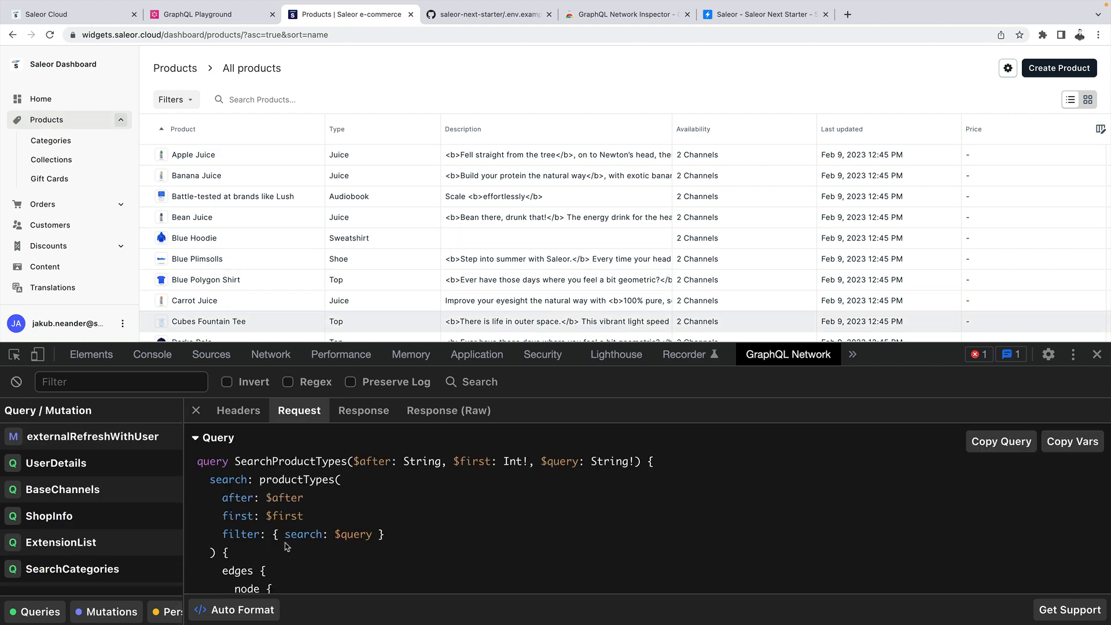
pyautogui.moveTo(1083, 451)
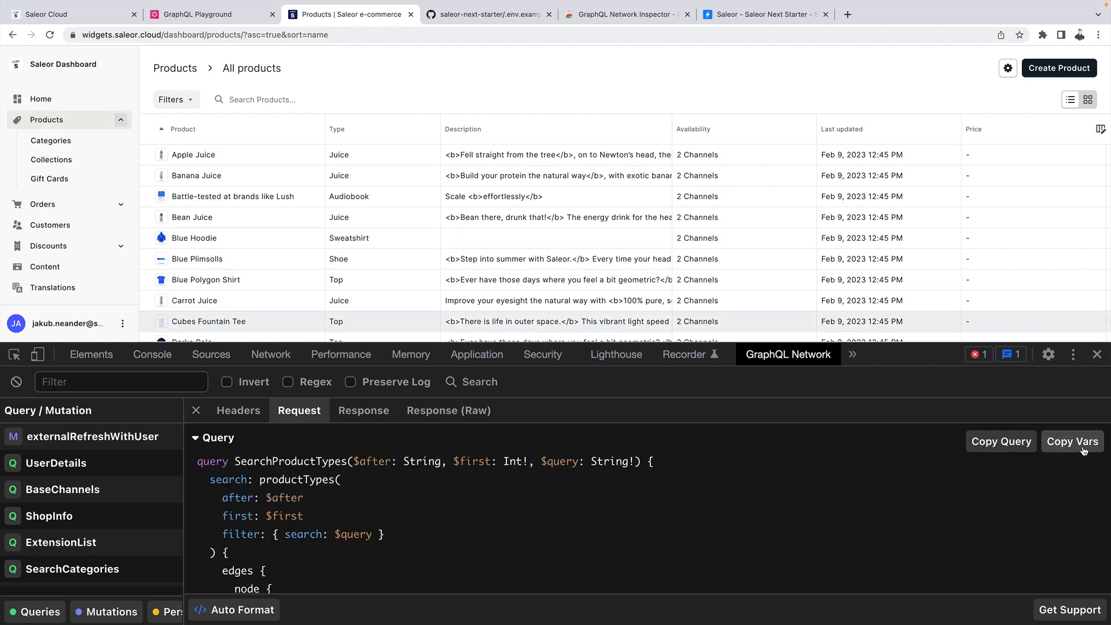